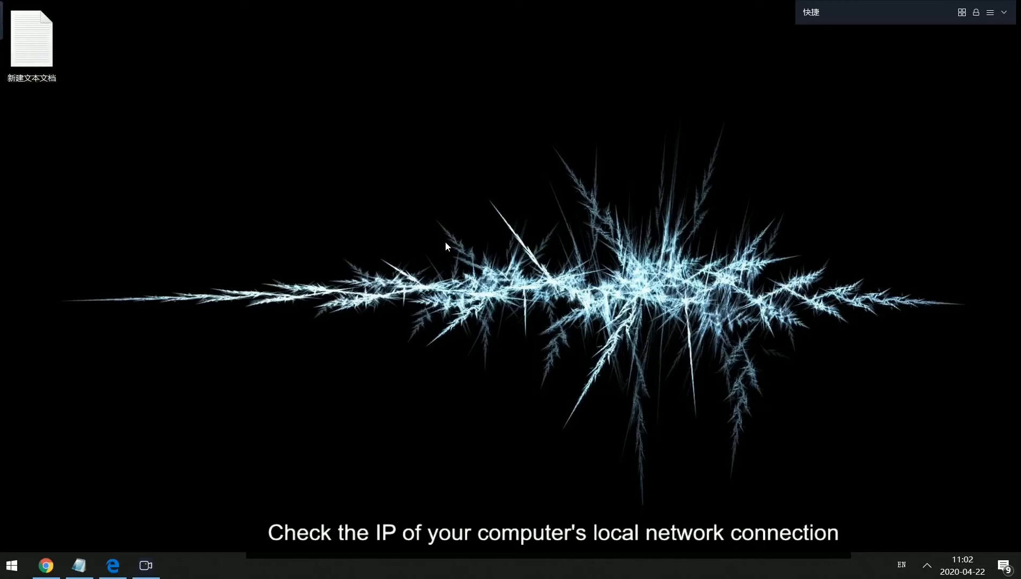
pyautogui.moveTo(930, 566)
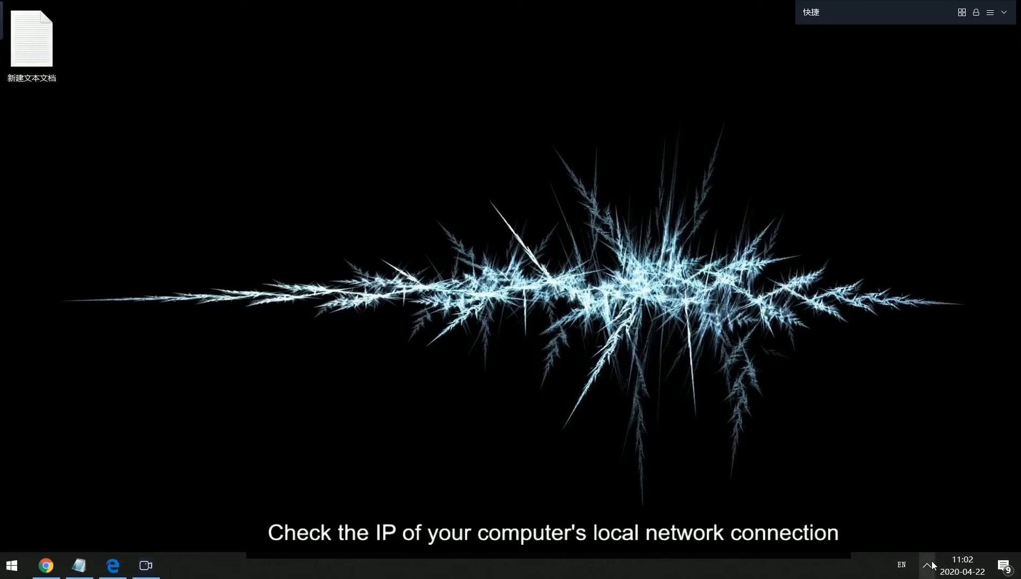
# - Reach Network and Internet settings from the taskbar's network icon flyout
pyautogui.click(927, 565)
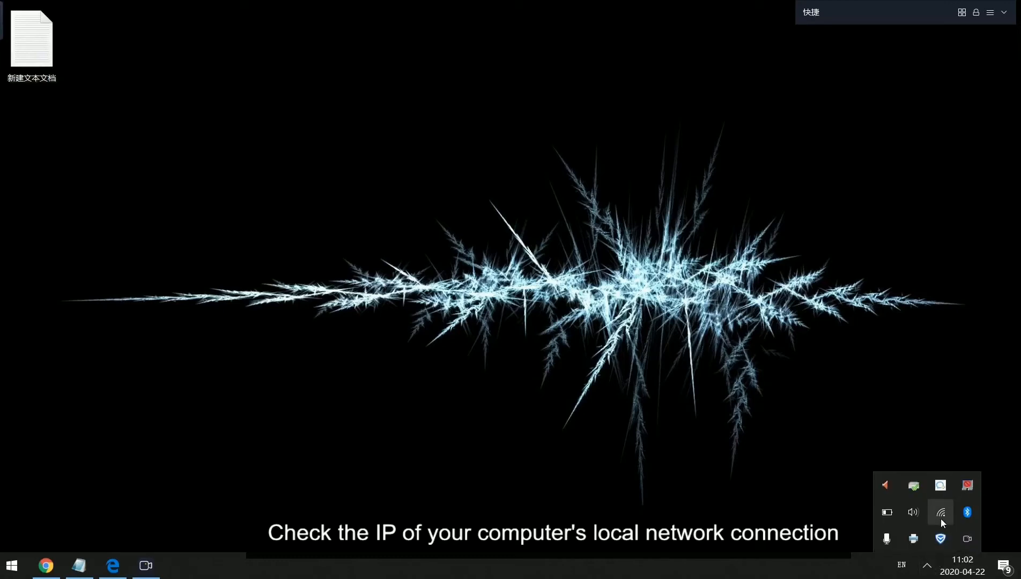
pyautogui.click(940, 512)
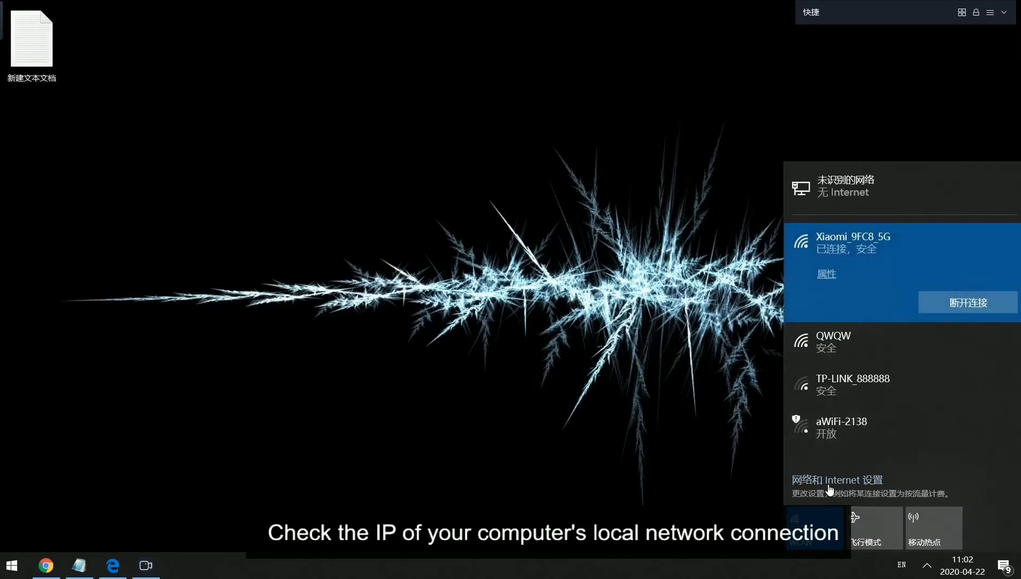
pyautogui.click(839, 480)
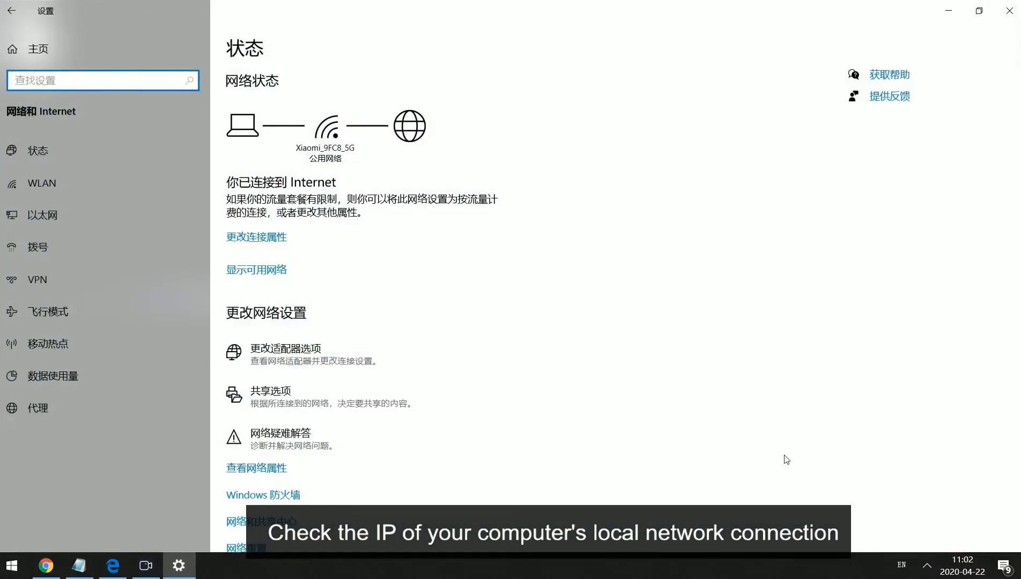
# - Review the Ethernet adapter's IPv4 address 192.168.0.16 and gateway 192.168.0.1, then close the windows
pyautogui.click(284, 347)
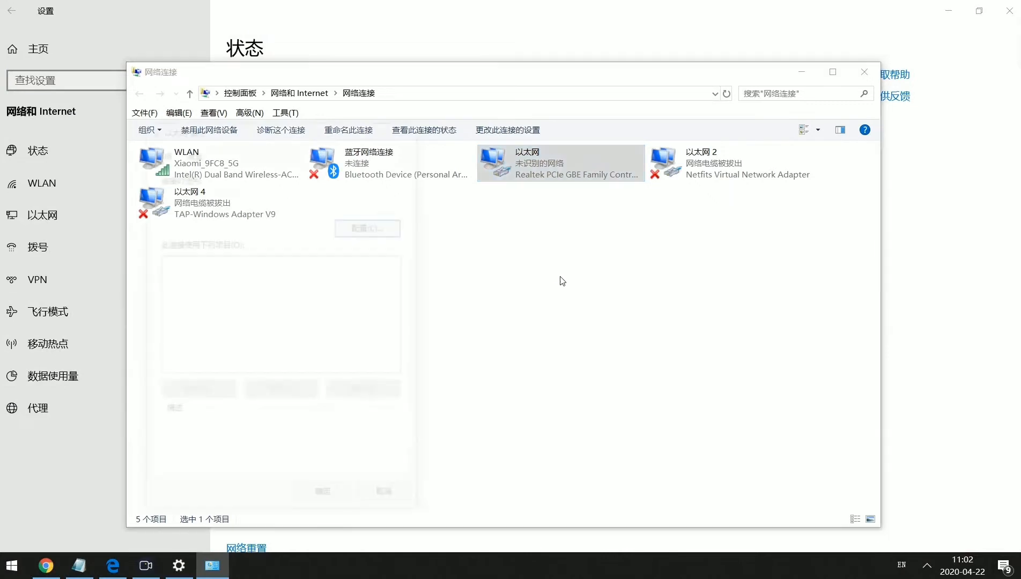
pyautogui.doubleClick(559, 163)
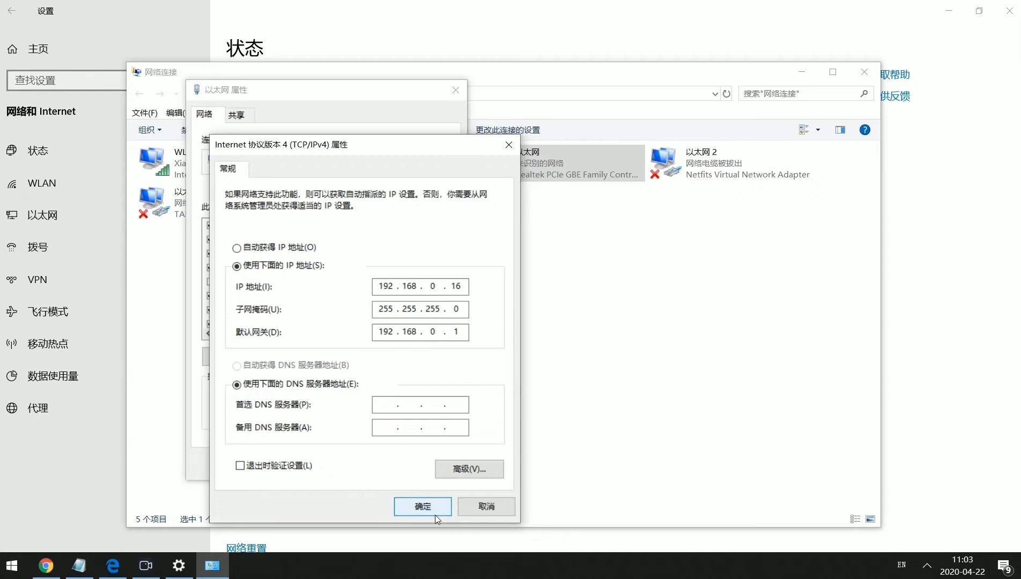
pyautogui.click(421, 506)
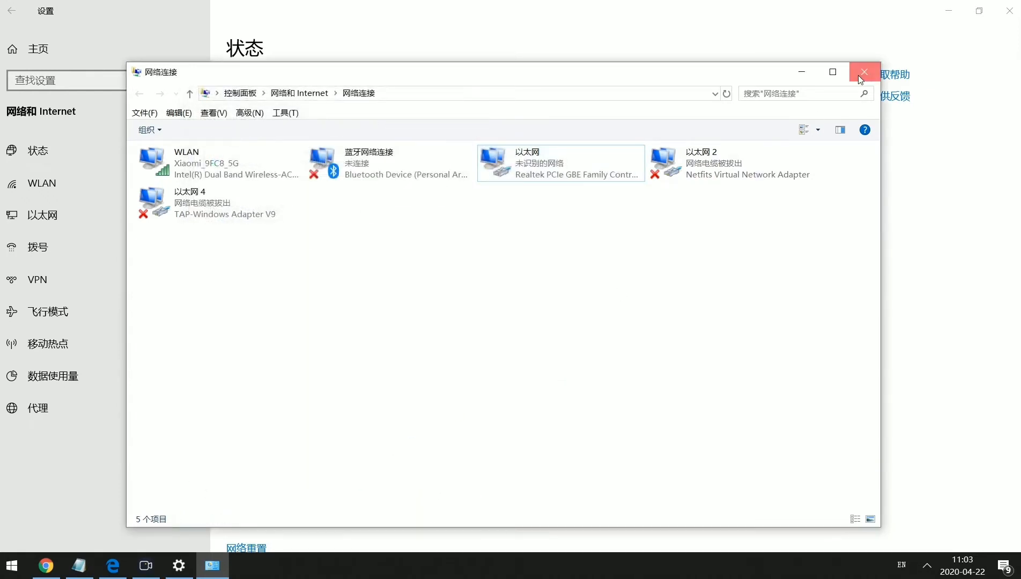
pyautogui.click(863, 72)
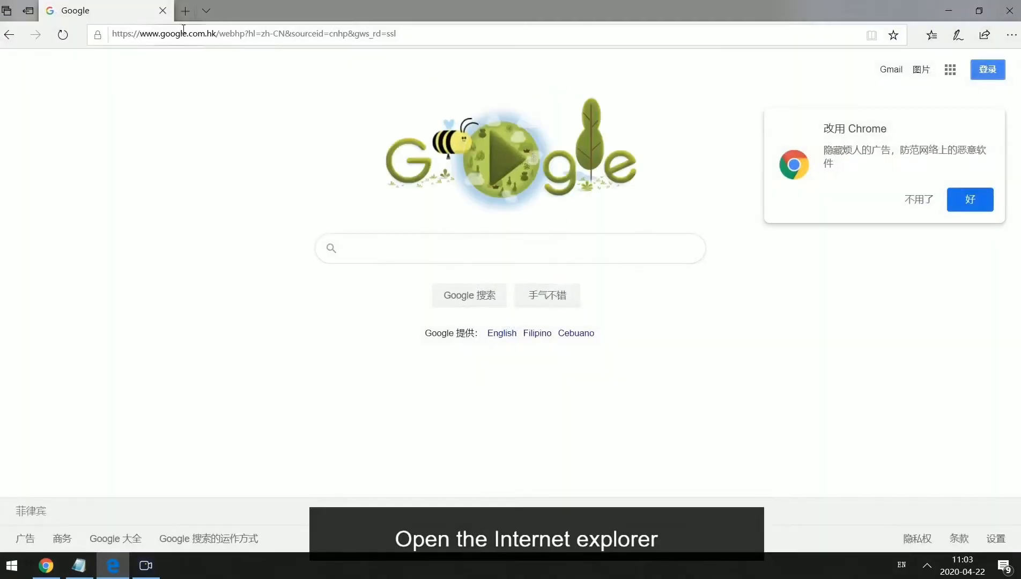
# - Browse to the encoder's web interface at 192.168.0.31
pyautogui.click(254, 34)
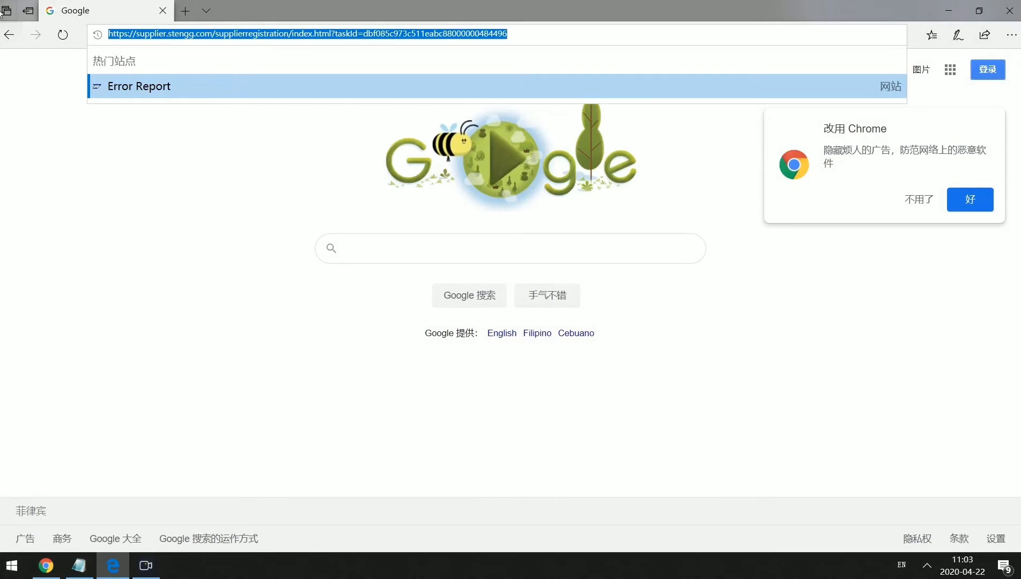
pyautogui.write('192.168.0.31/')
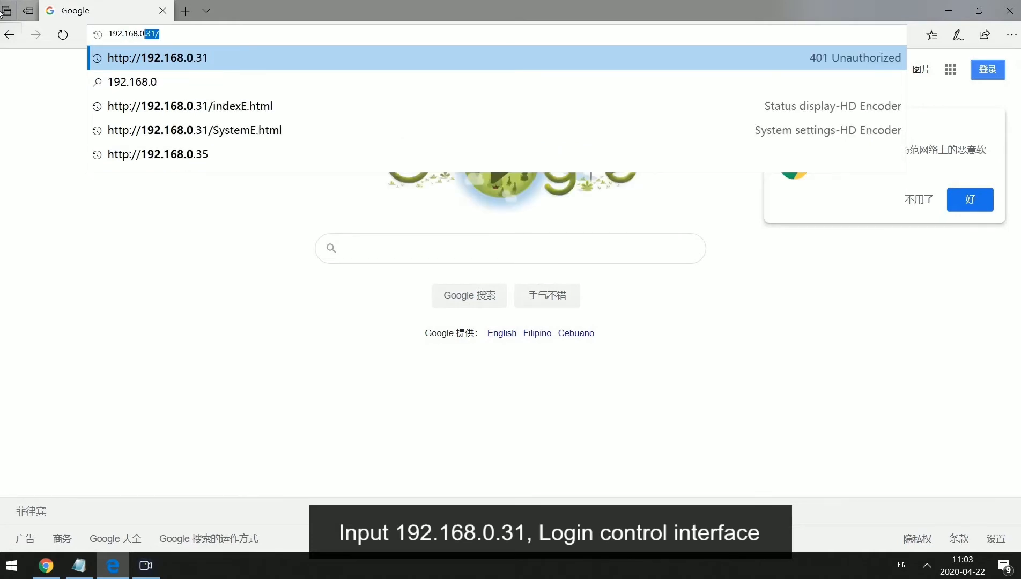
pyautogui.click(157, 57)
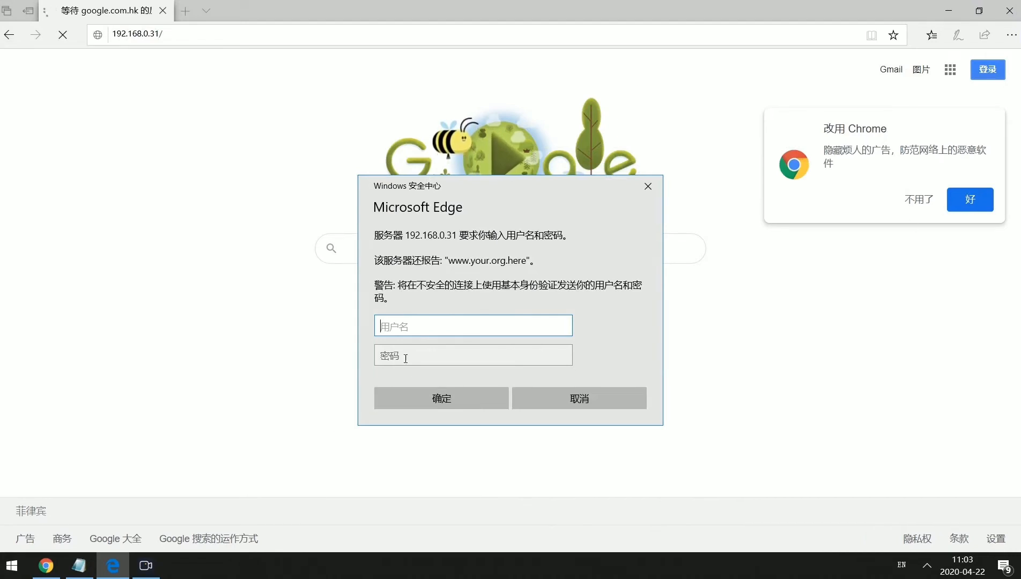
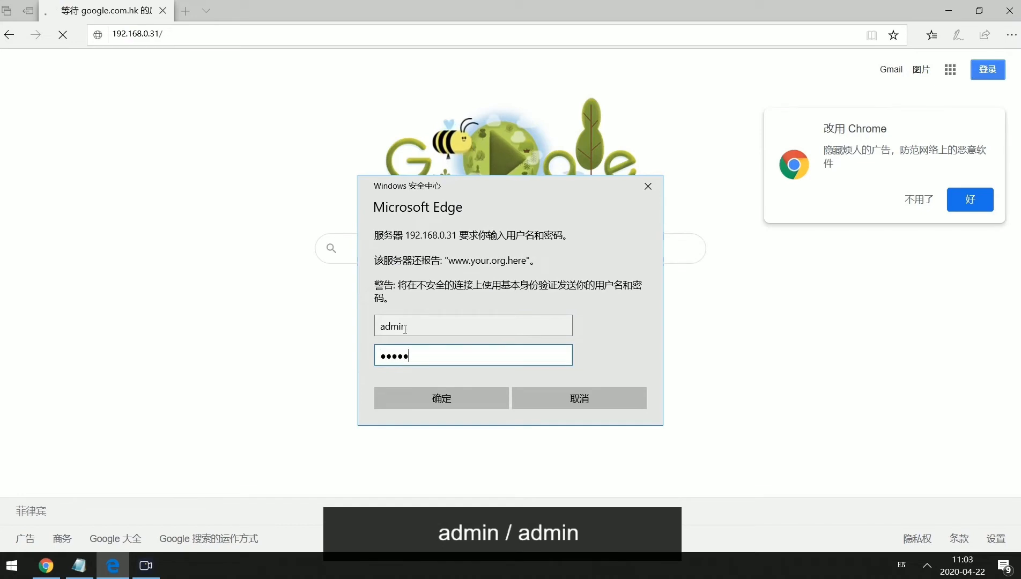
pyautogui.click(441, 398)
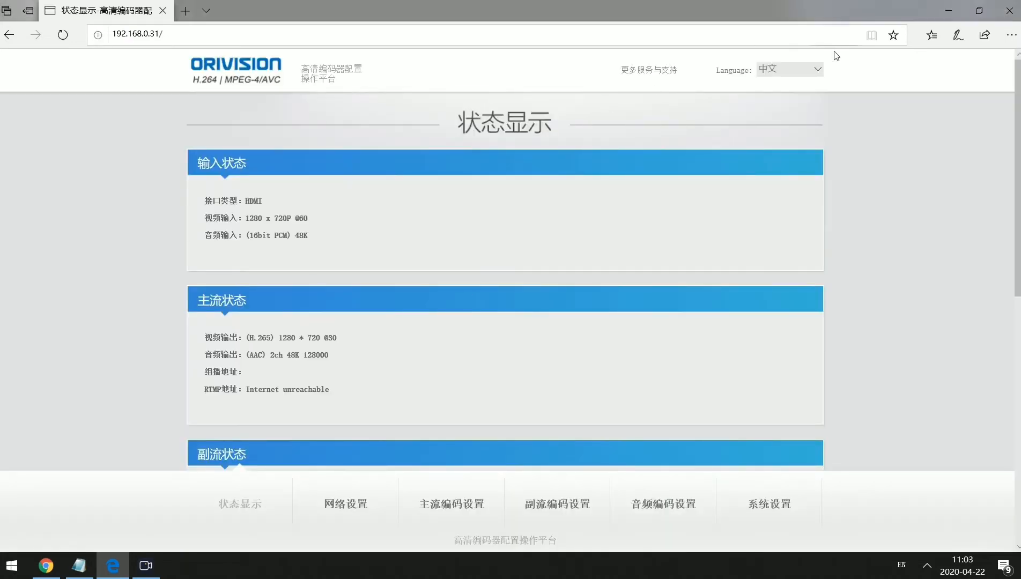
# - Switch the interface to English and review the status page, noting both RTMP addresses as Internet unreachable
pyautogui.click(788, 70)
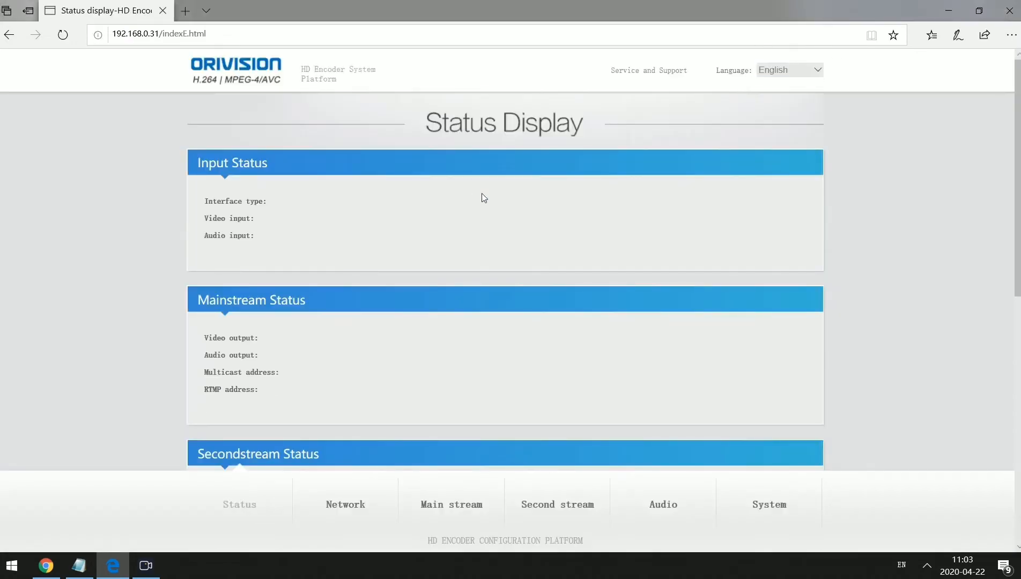
pyautogui.scroll(-3)
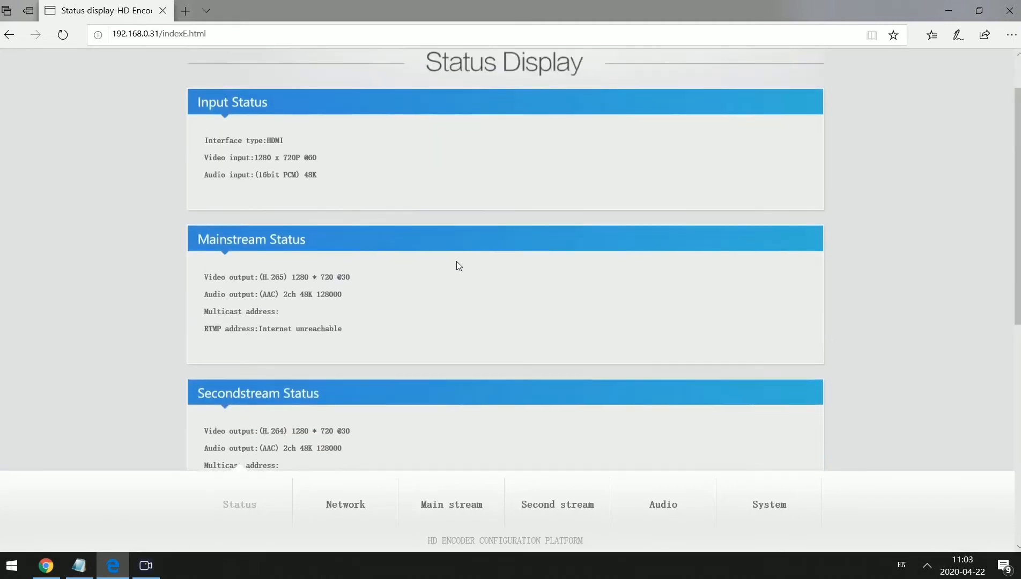
pyautogui.scroll(3)
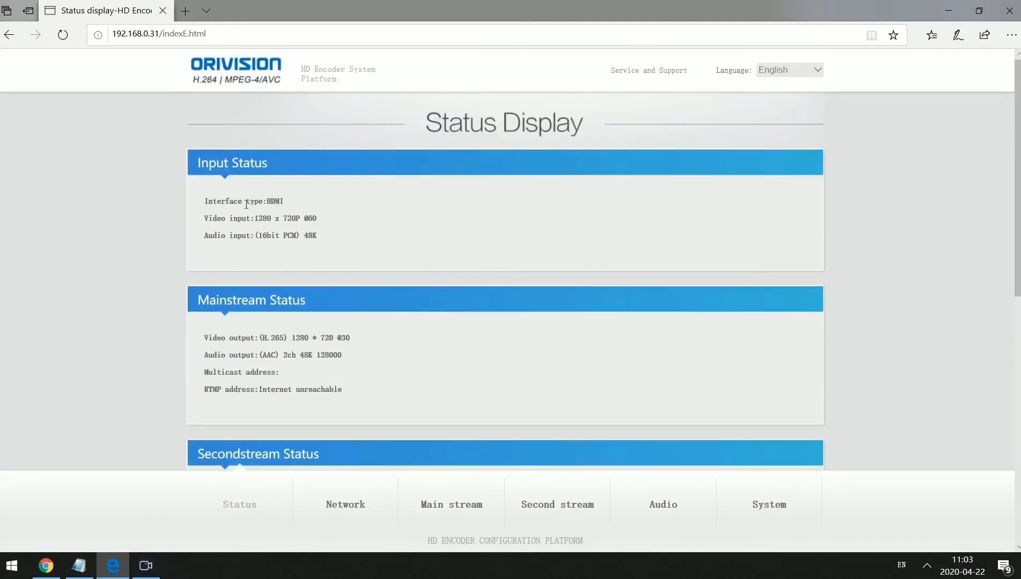
pyautogui.moveTo(204, 320)
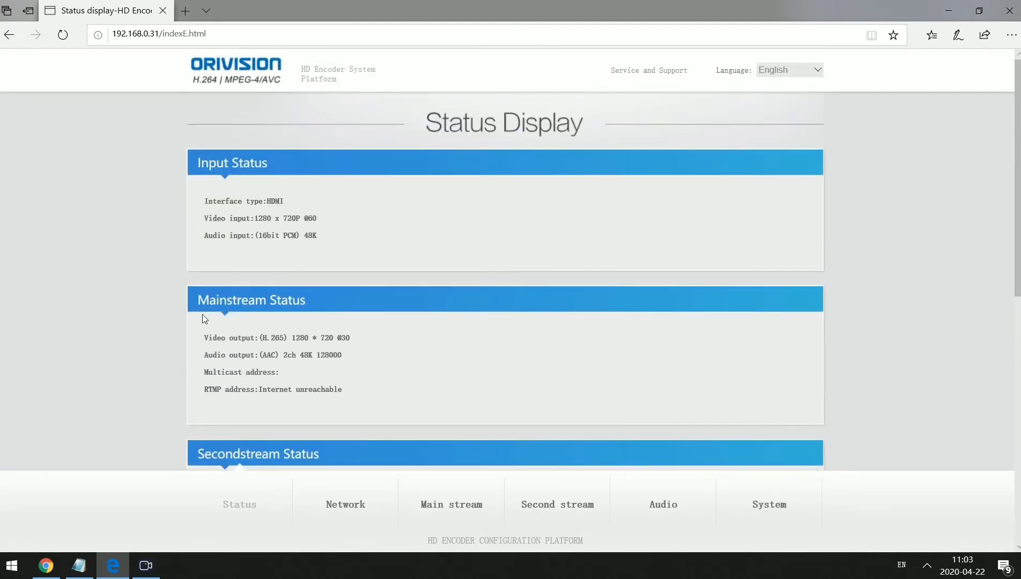
pyautogui.scroll(-3)
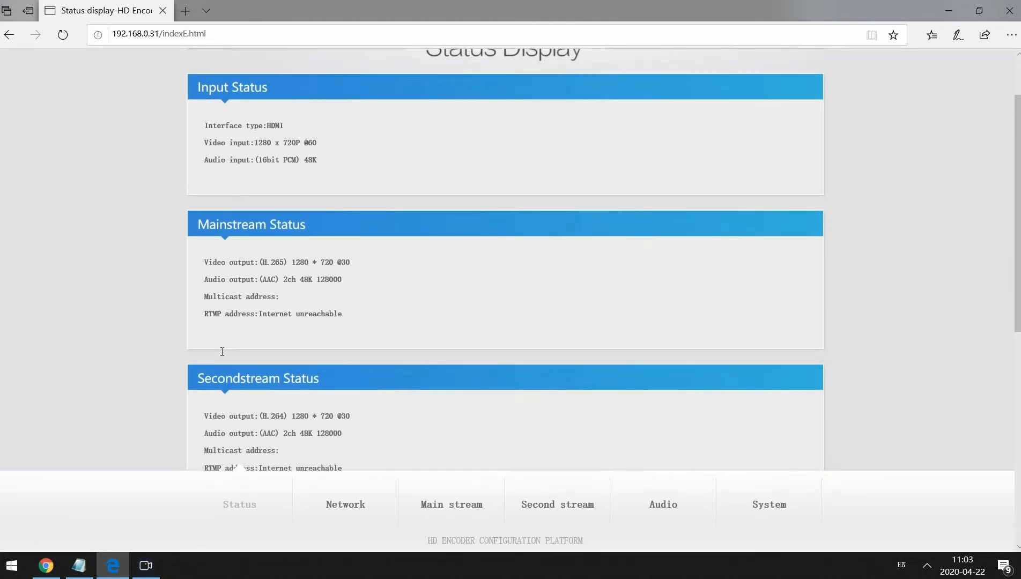
pyautogui.scroll(-3)
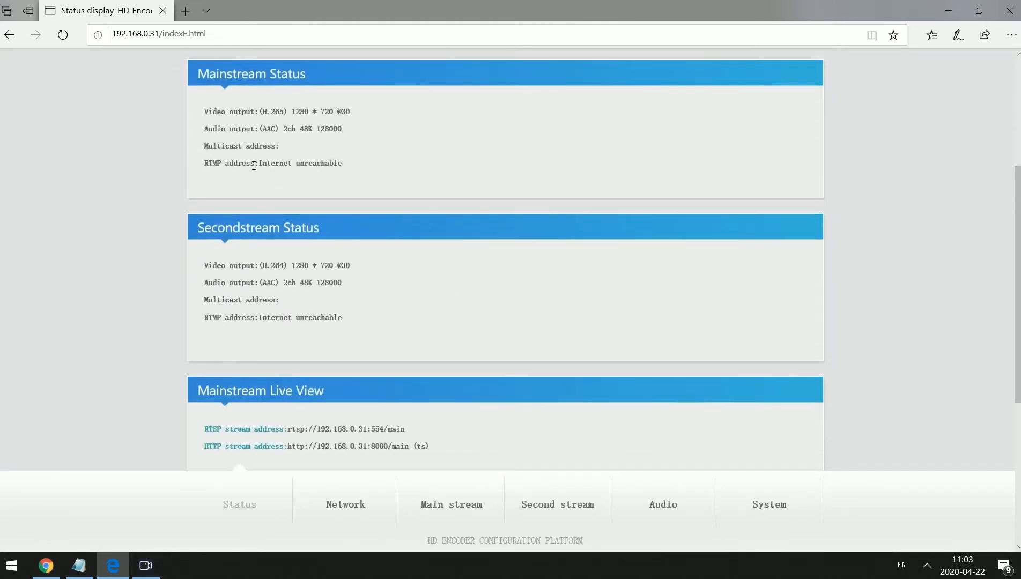
pyautogui.doubleClick(299, 163)
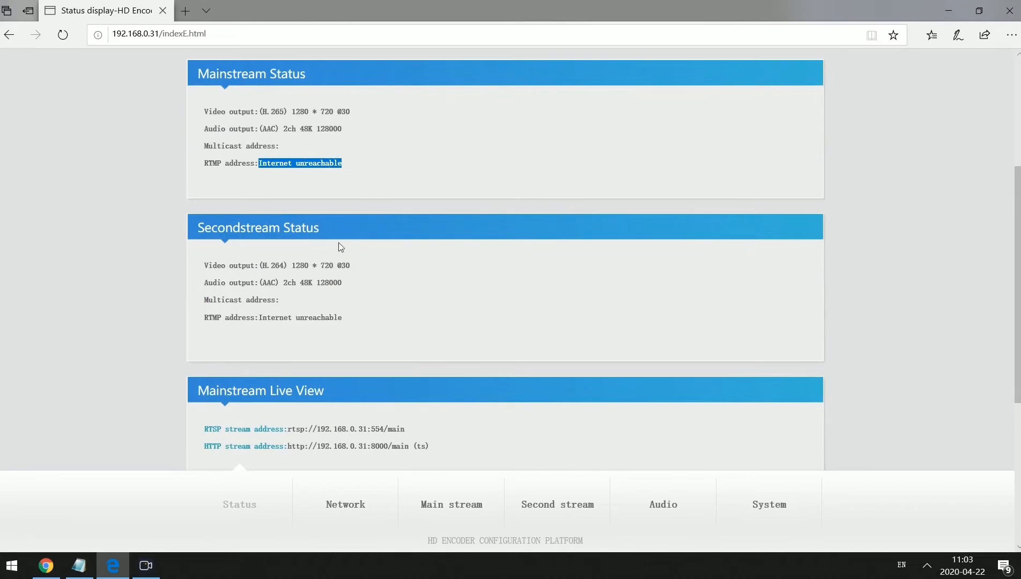
pyautogui.scroll(-3)
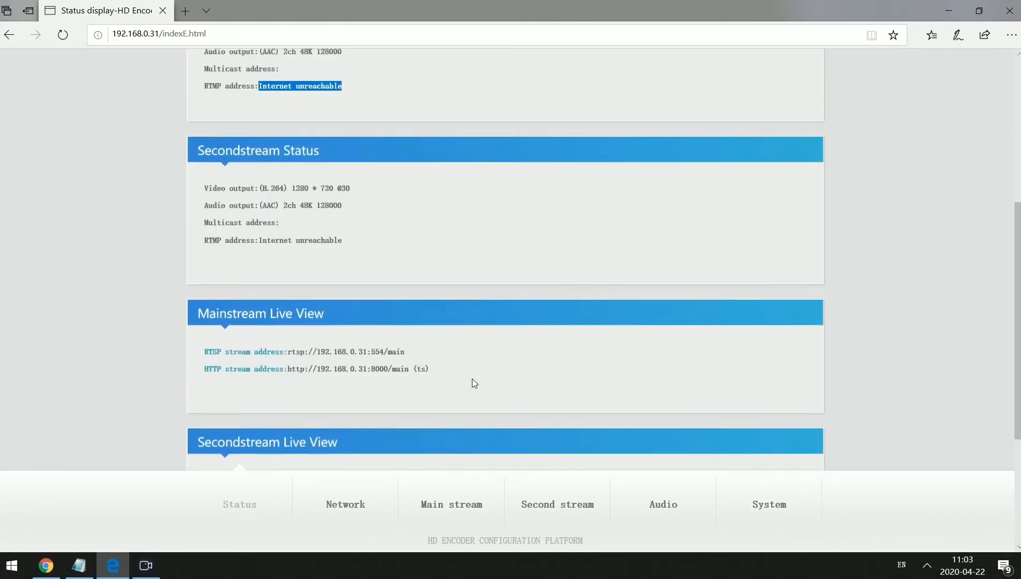
pyautogui.scroll(3)
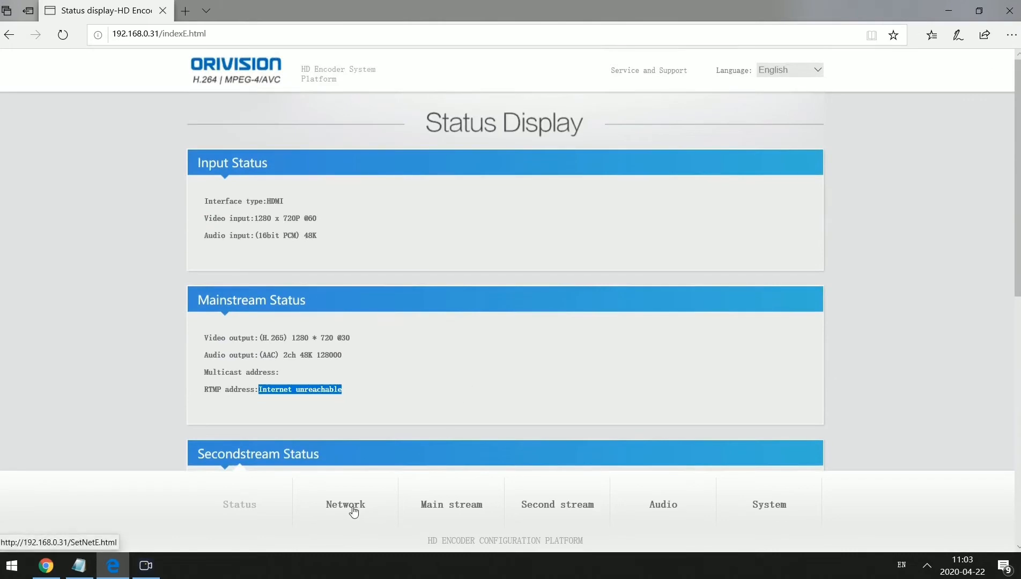
# - View the encoder's Network Settings (static IP 192.168.0.31) and reveal the taskbar's hidden icons
pyautogui.click(345, 505)
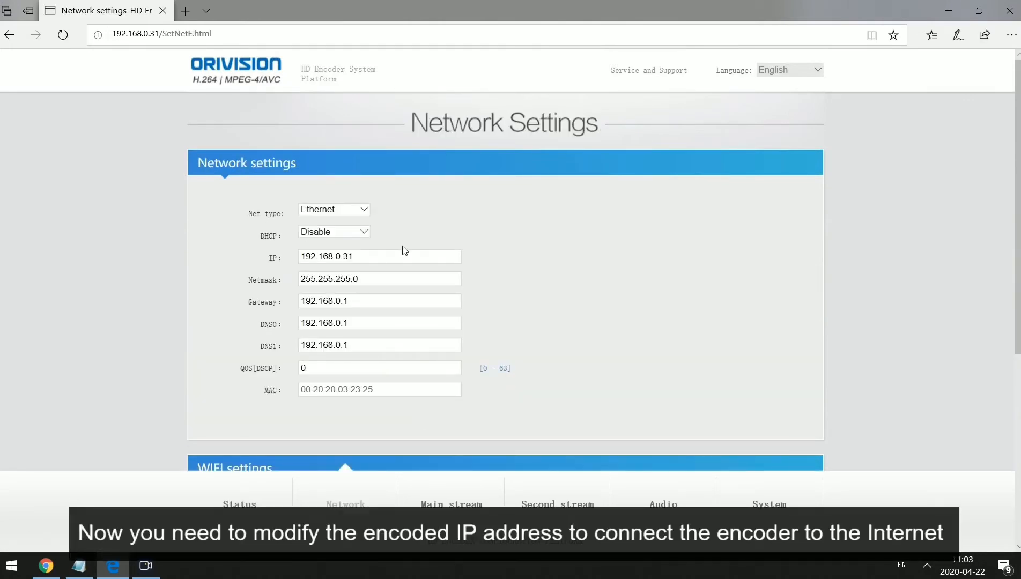
pyautogui.moveTo(327, 122)
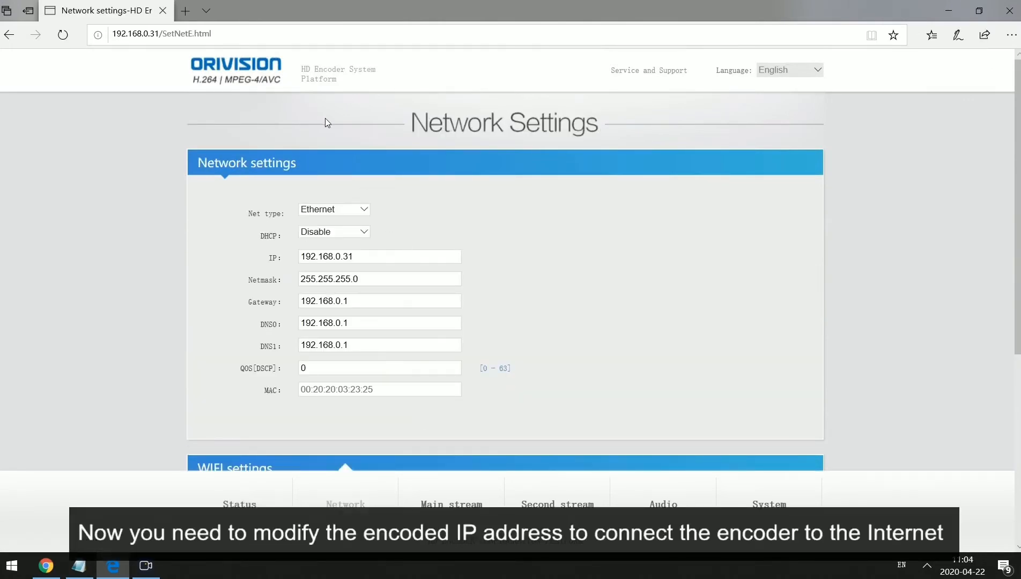
pyautogui.click(926, 566)
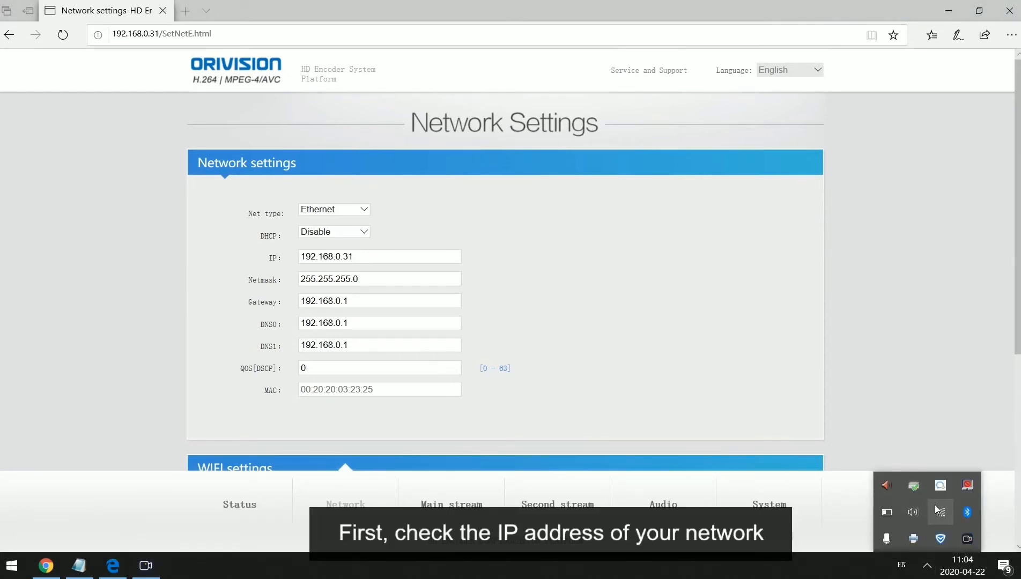
# - View the Xiaomi_9FC8_5G Wi-Fi properties showing the computer's IPv4 address 192.168.31.221
pyautogui.click(940, 511)
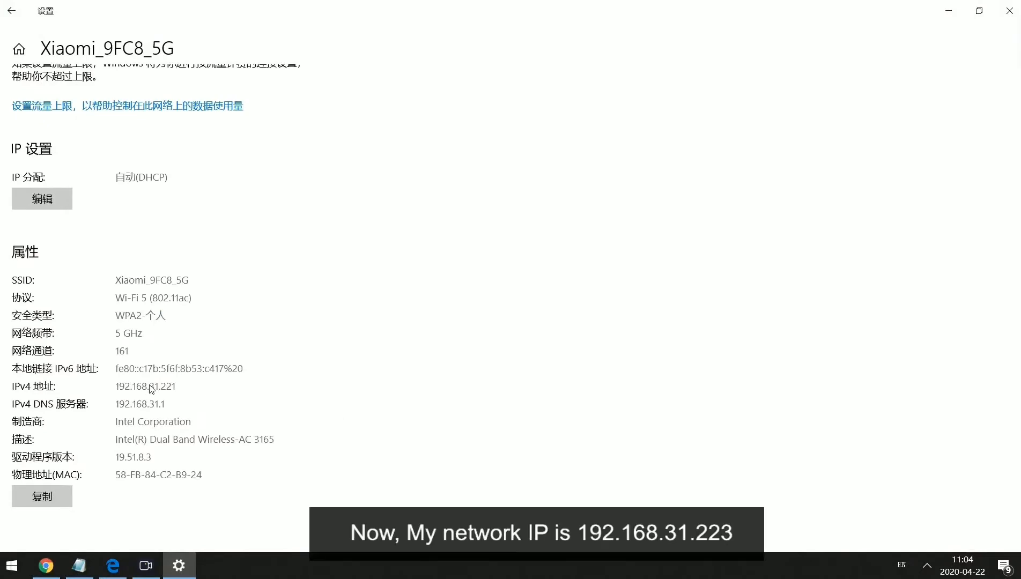
pyautogui.moveTo(165, 408)
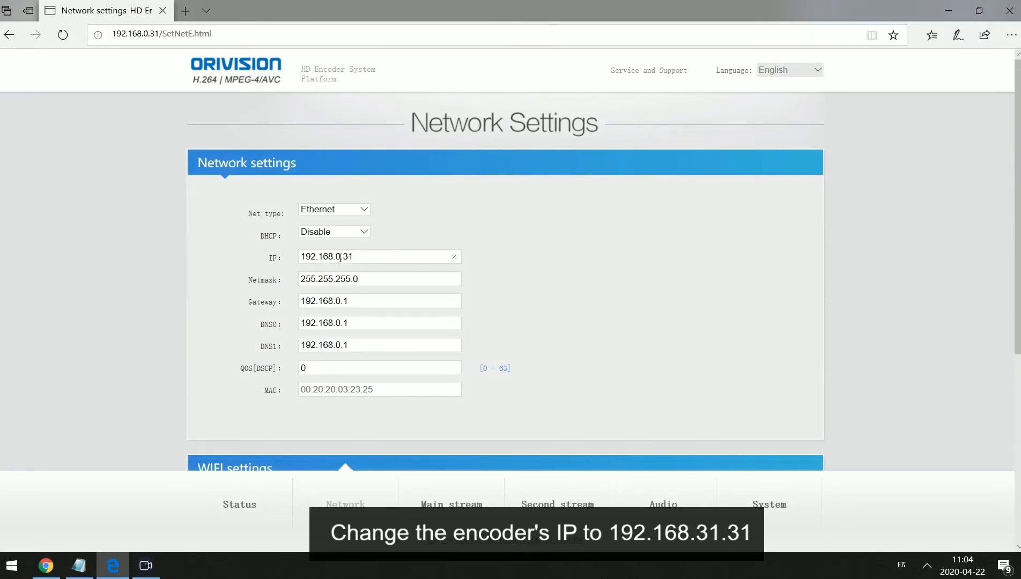
# - Set the encoder IP to 192.168.31.31 and gateway to 192.168.31.1 and save the network settings
pyautogui.write('31')
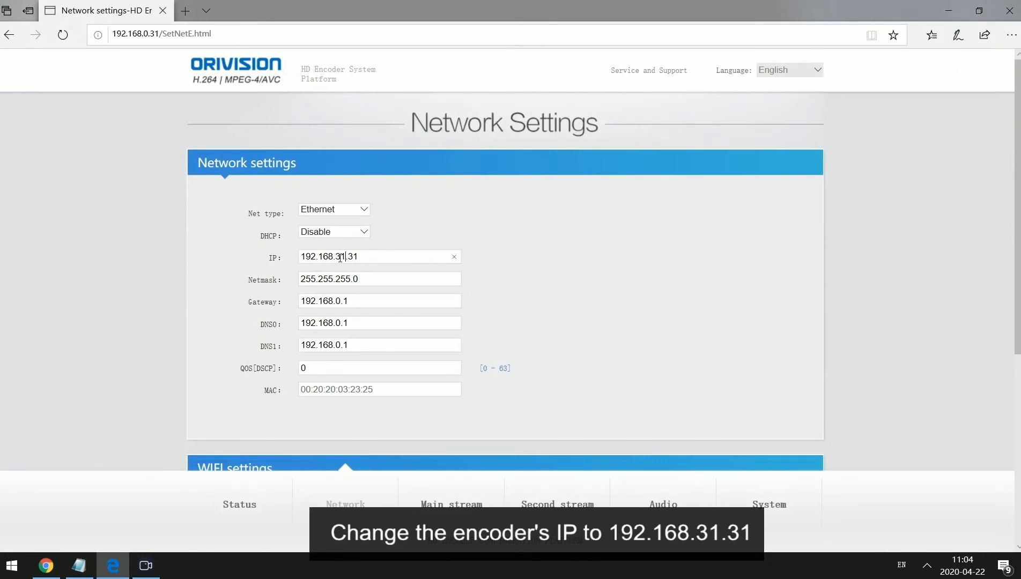
pyautogui.click(336, 301)
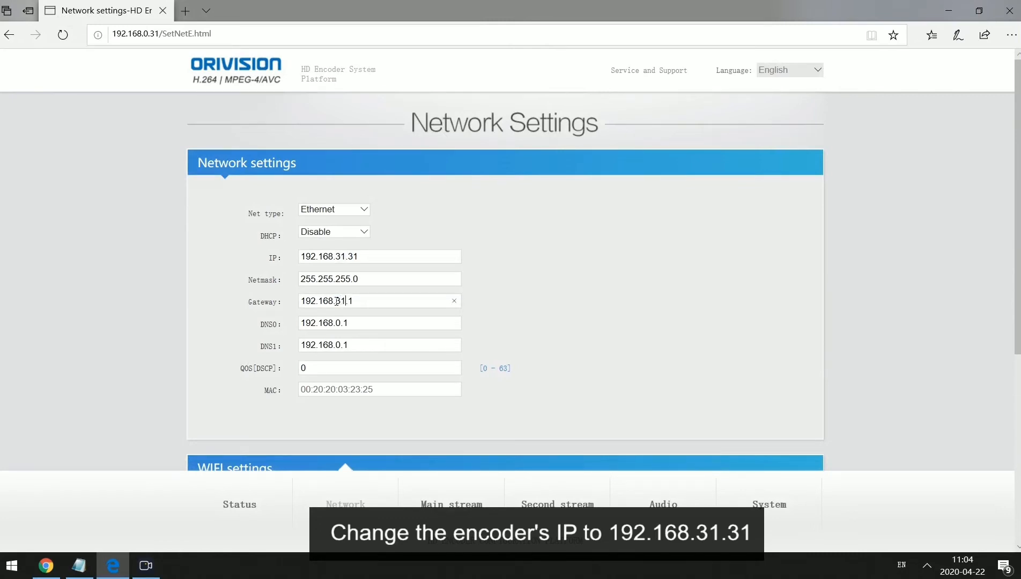
pyautogui.scroll(-3)
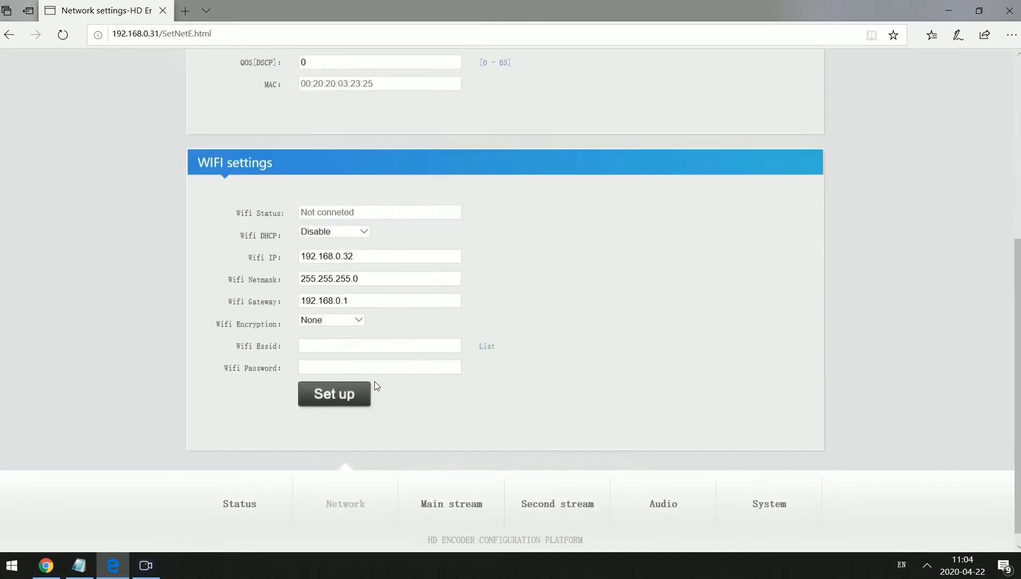
pyautogui.click(334, 394)
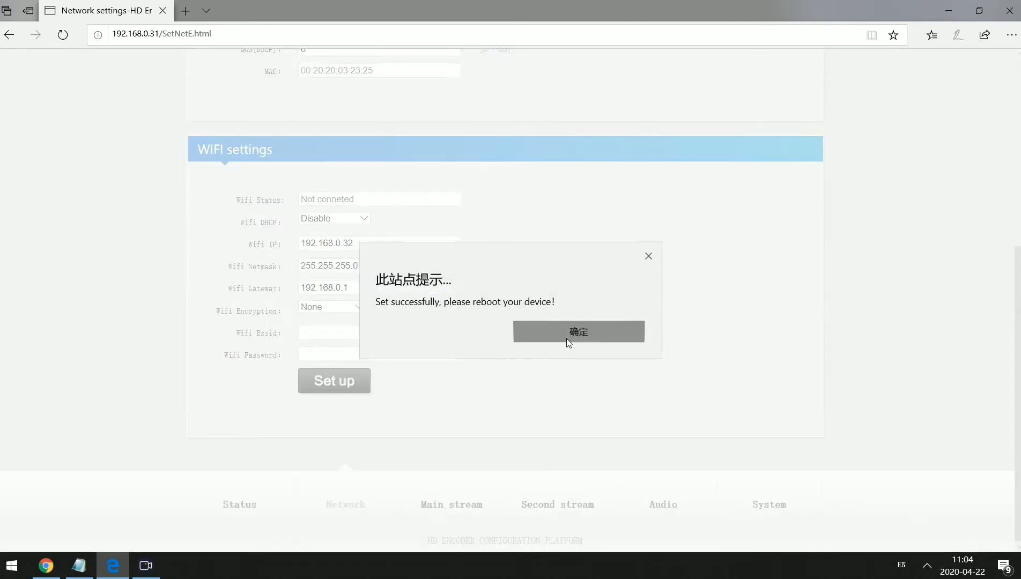
# - Acknowledge the saved settings and issue a reboot from System Settings, confirming the prompts
pyautogui.click(578, 332)
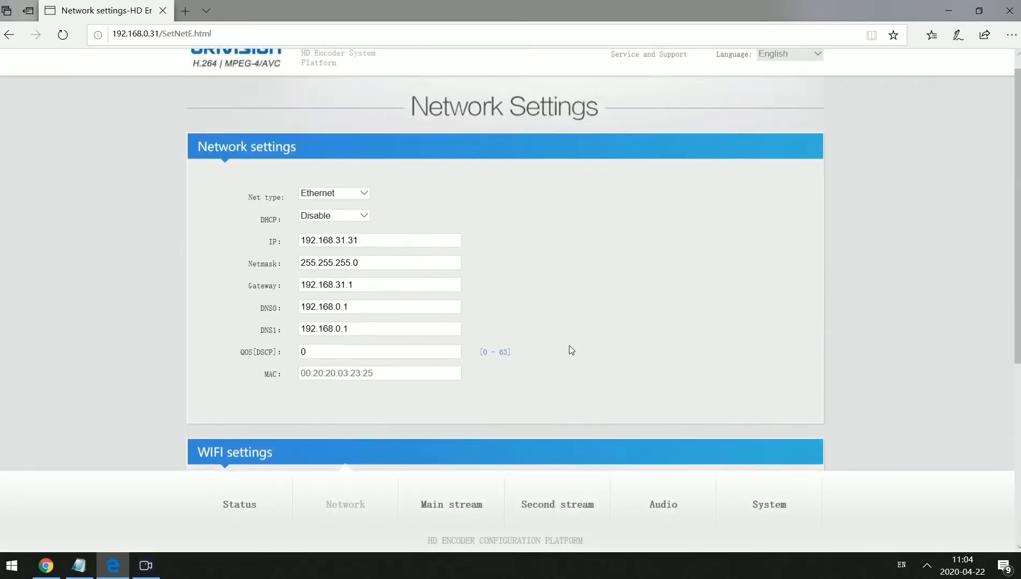
pyautogui.click(769, 505)
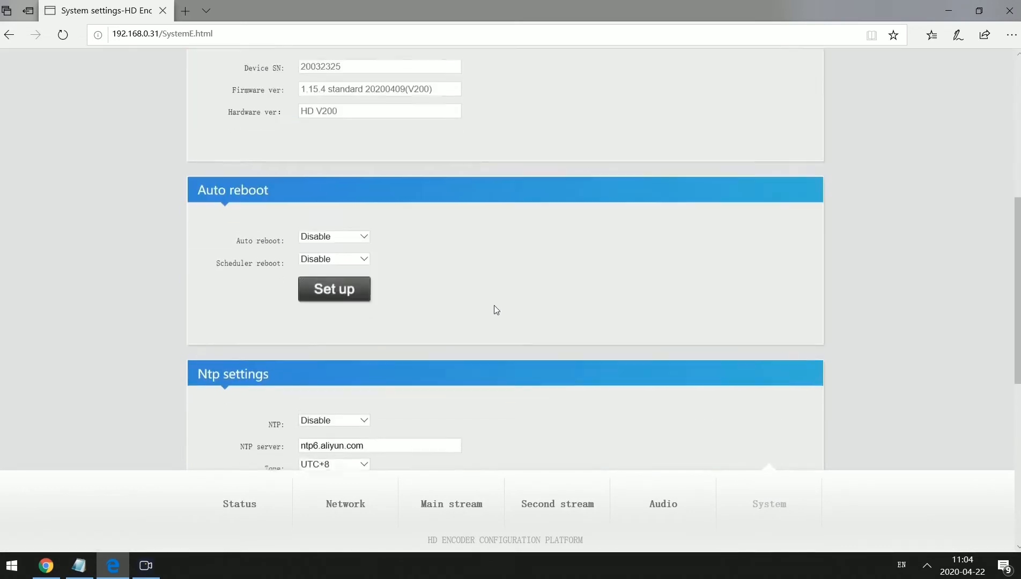
pyautogui.click(334, 380)
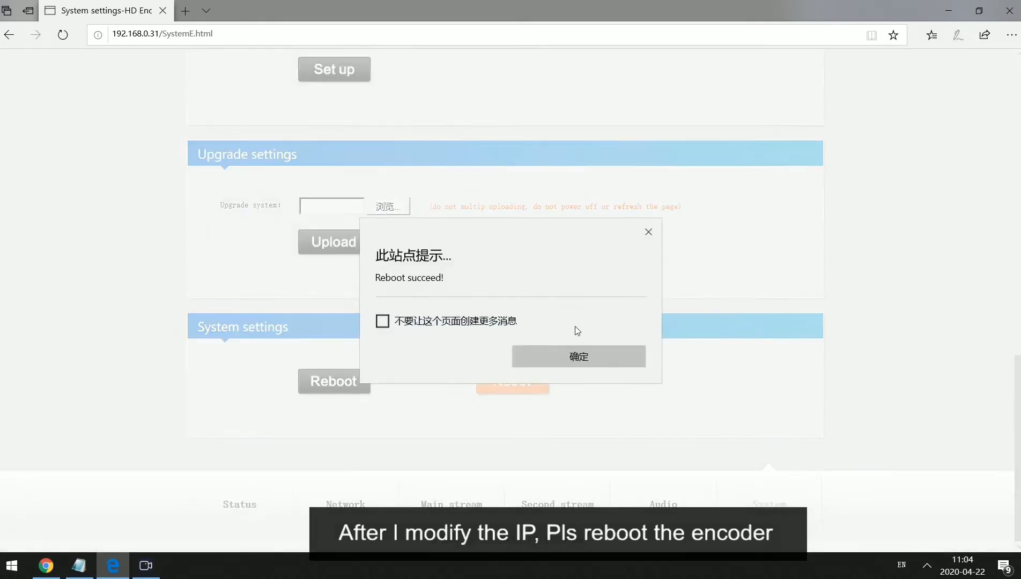
pyautogui.click(578, 356)
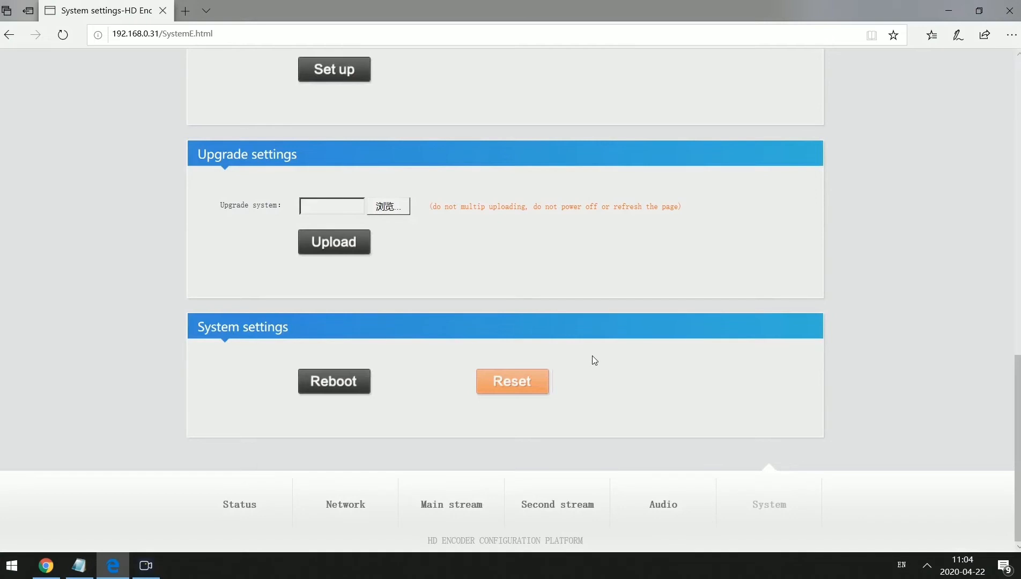
pyautogui.click(333, 381)
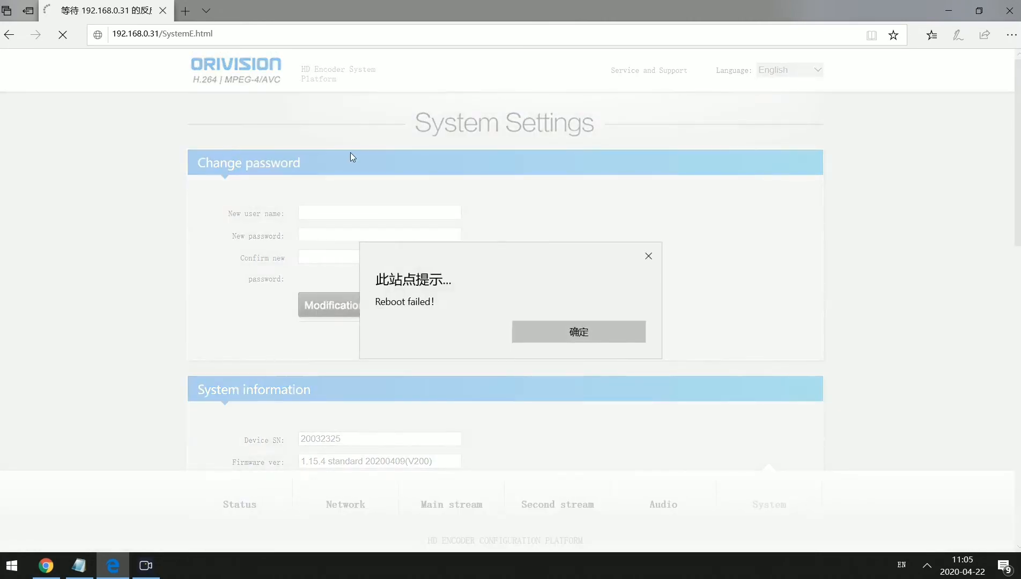
# - Dismiss the reboot message, sign in at 192.168.31.31 and switch the interface to English
pyautogui.click(579, 331)
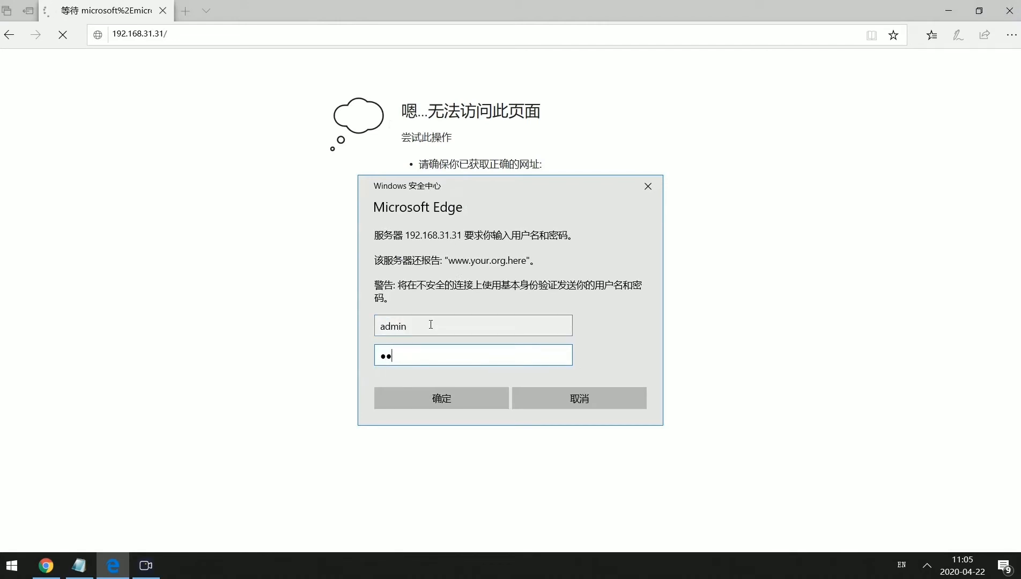
pyautogui.click(441, 398)
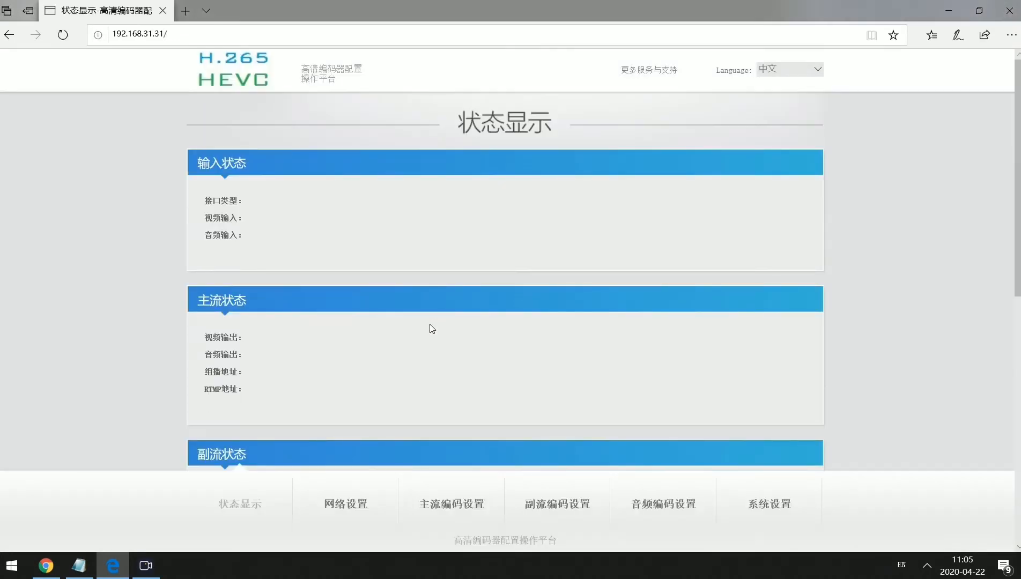
pyautogui.click(788, 68)
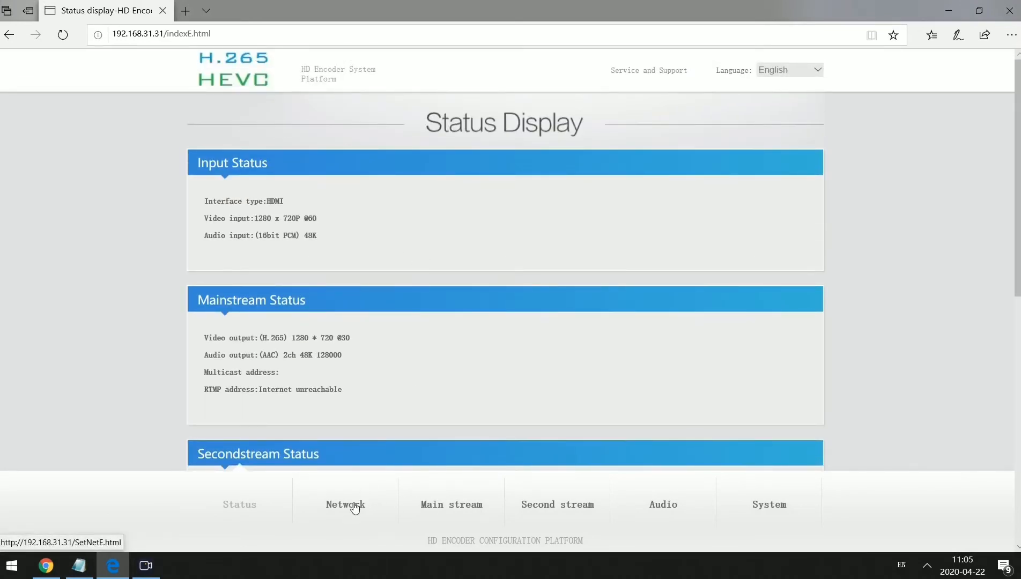
pyautogui.moveTo(452, 508)
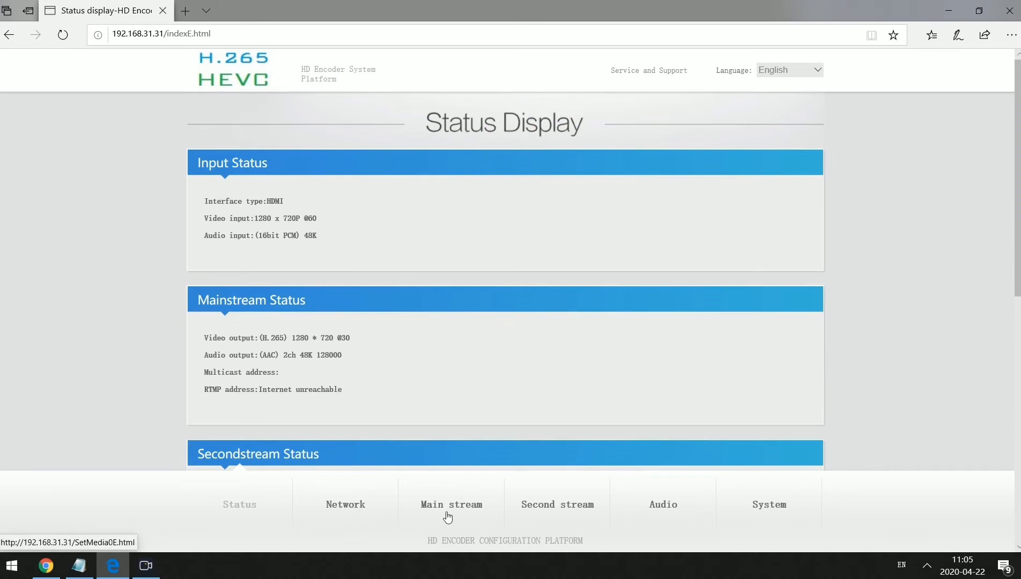
pyautogui.moveTo(447, 508)
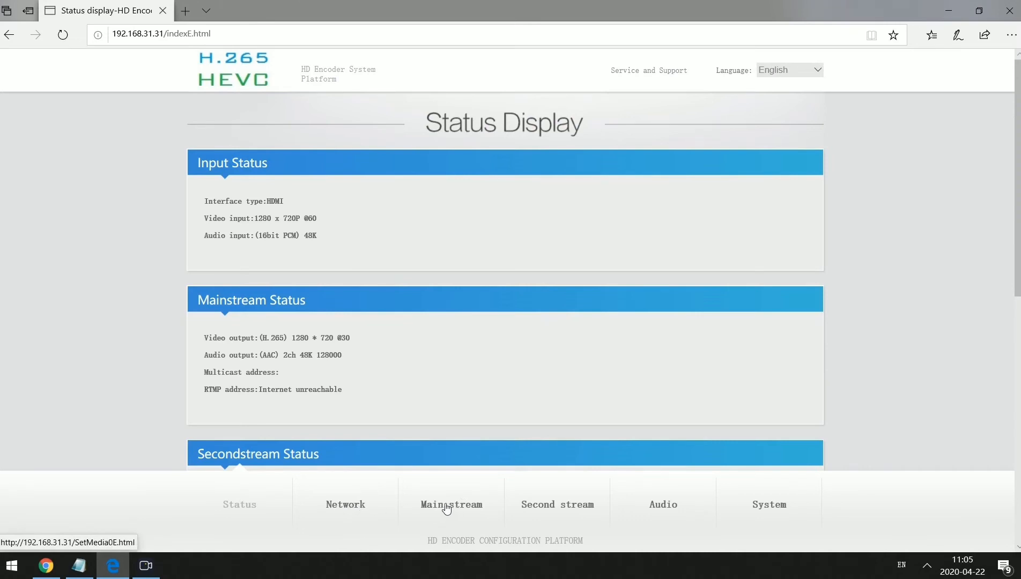
# - Check the saved network settings and move to the main stream encoding settings
pyautogui.click(345, 504)
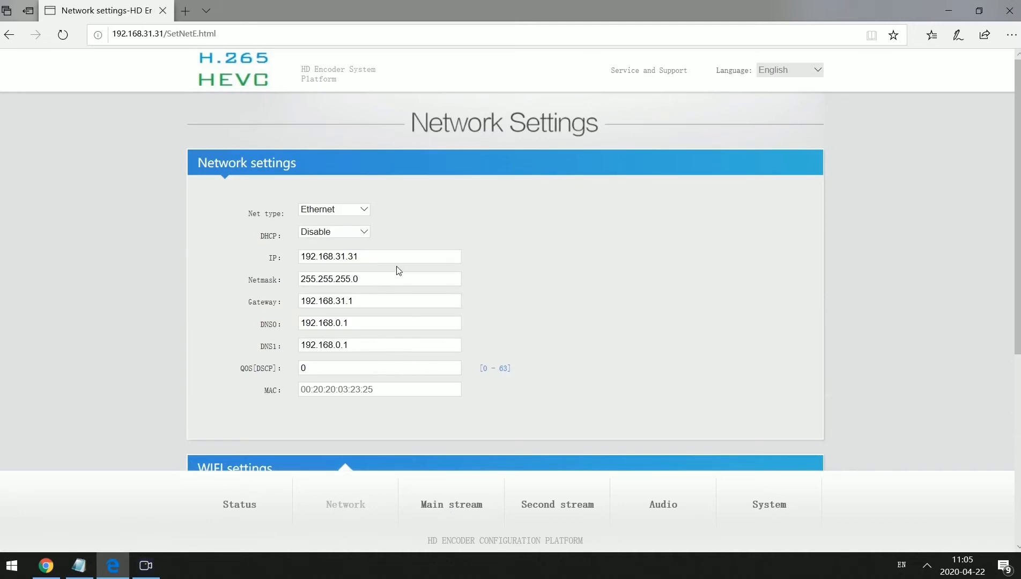
pyautogui.click(451, 505)
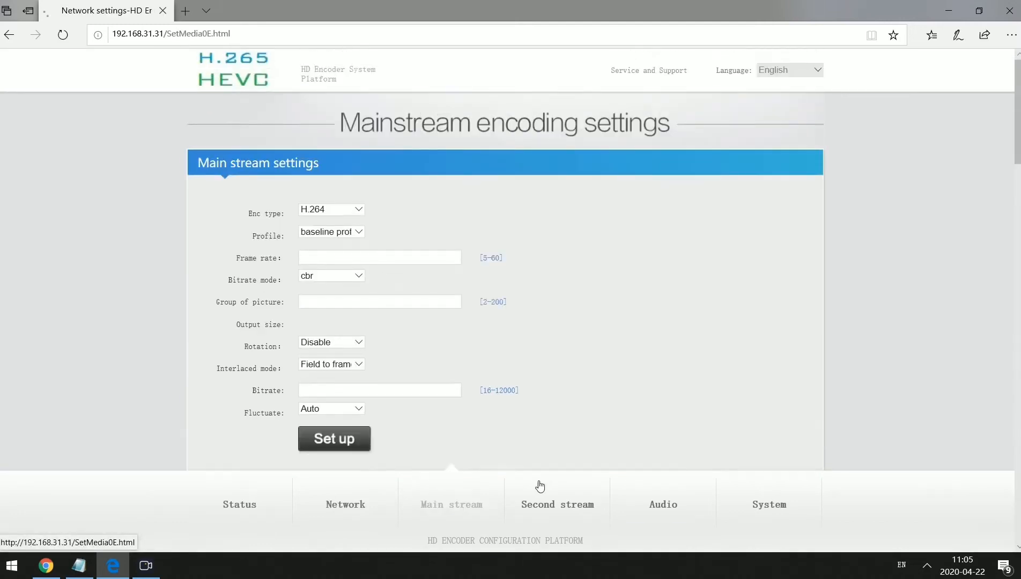
pyautogui.scroll(-3)
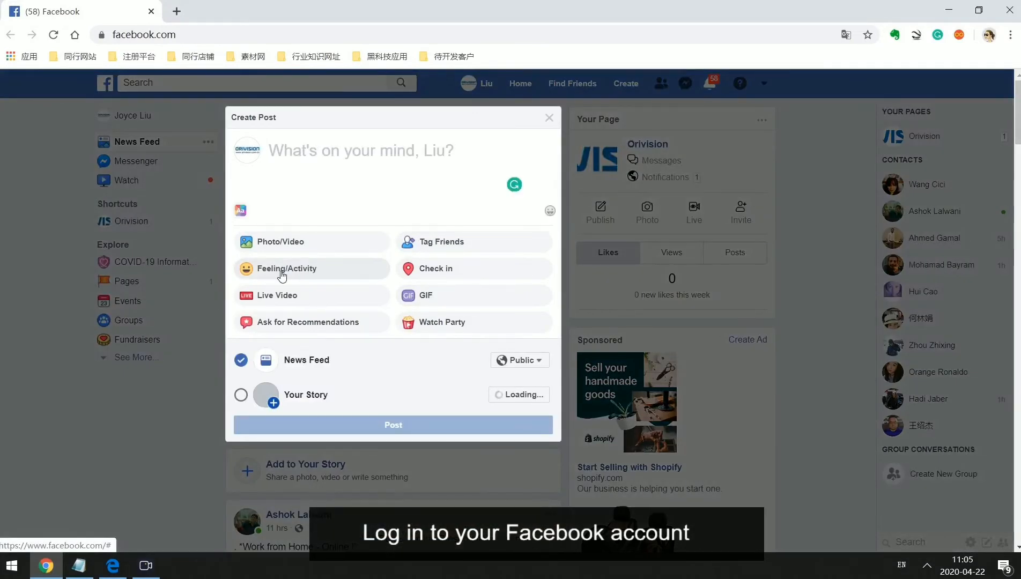
# - Start a Facebook live video using the stream-key setup and ready a blank Notepad note for the URL and key
pyautogui.click(272, 295)
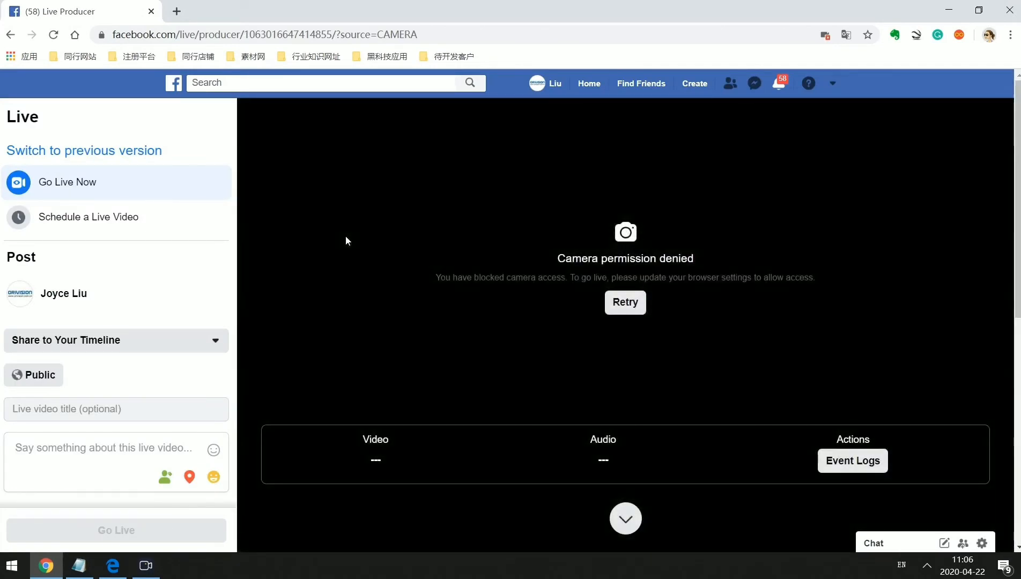
pyautogui.moveTo(506, 346)
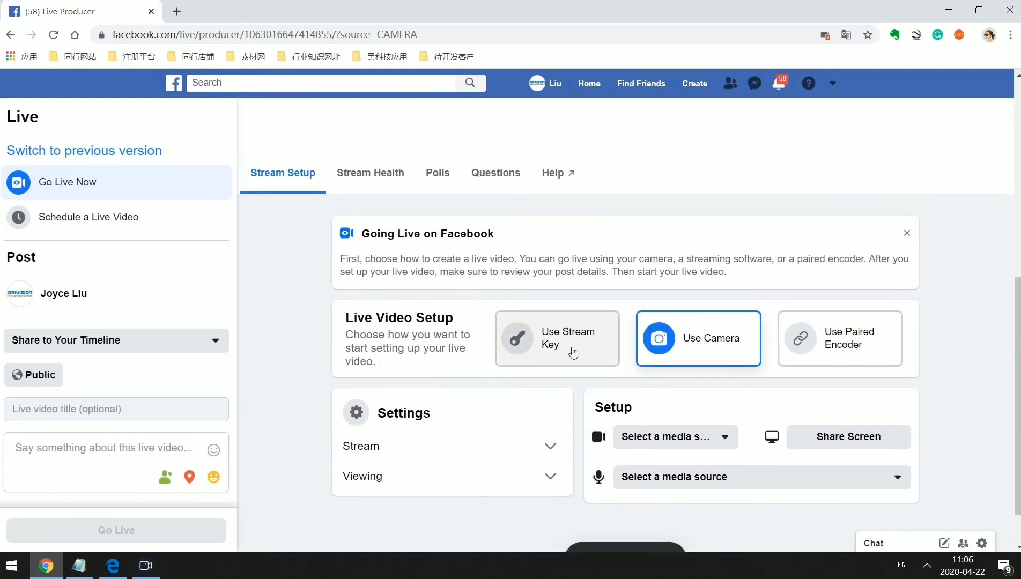
pyautogui.click(556, 338)
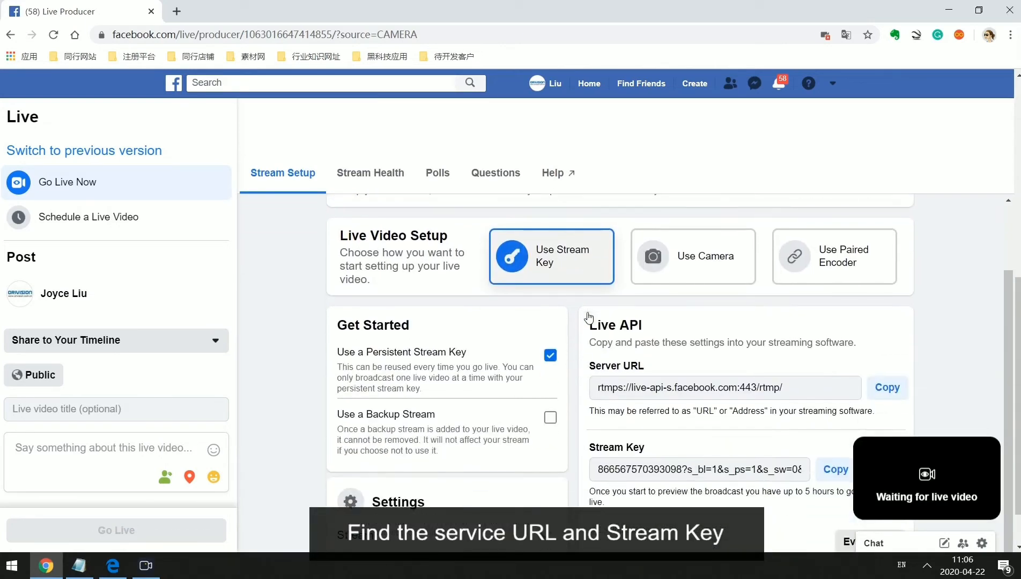
pyautogui.moveTo(258, 472)
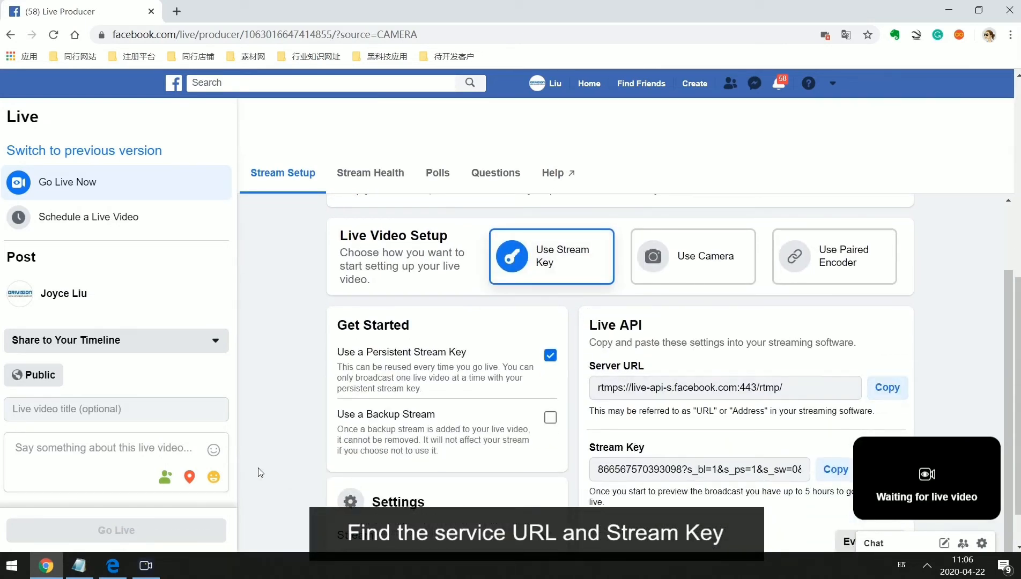
pyautogui.click(78, 566)
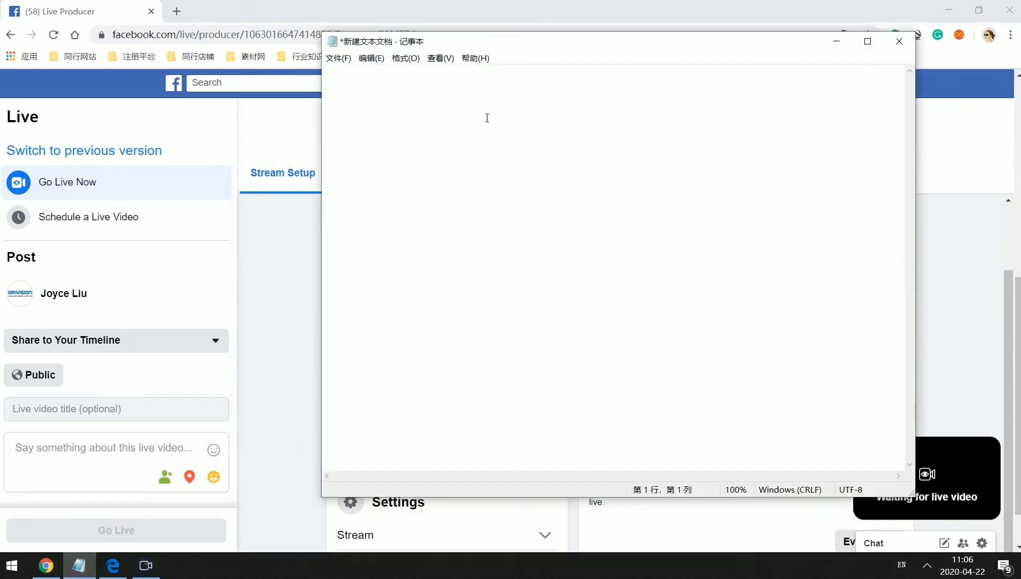
pyautogui.click(899, 41)
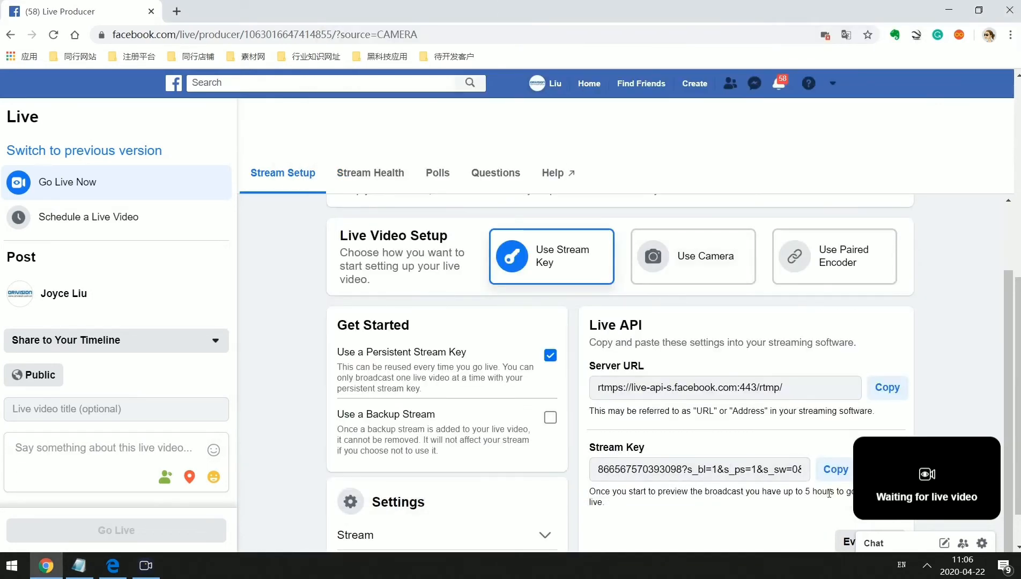
pyautogui.moveTo(80, 566)
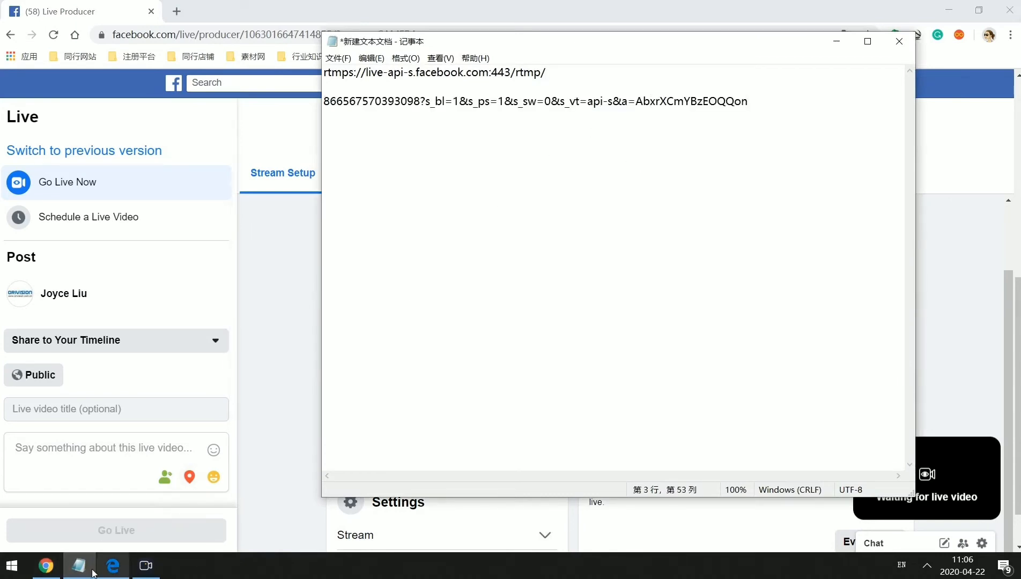
# - Set the main stream to H.264, main profile, with 1280x720 output size
pyautogui.click(113, 566)
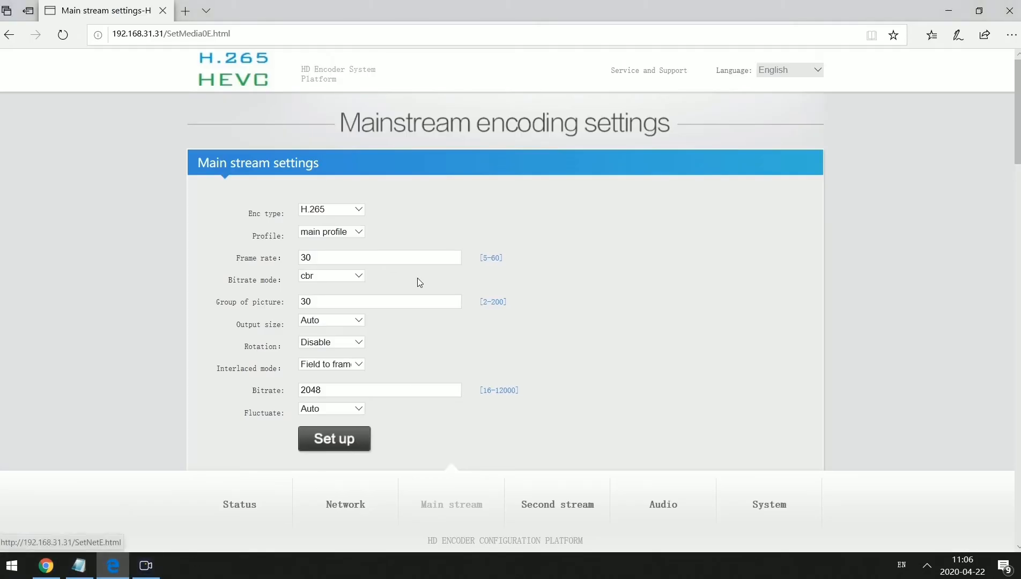
pyautogui.click(331, 209)
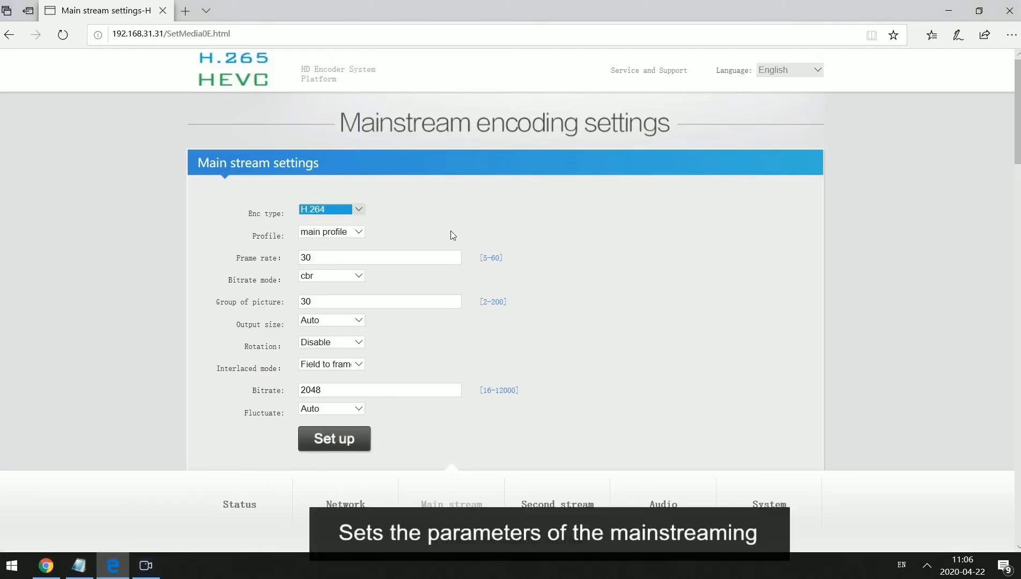
pyautogui.click(330, 232)
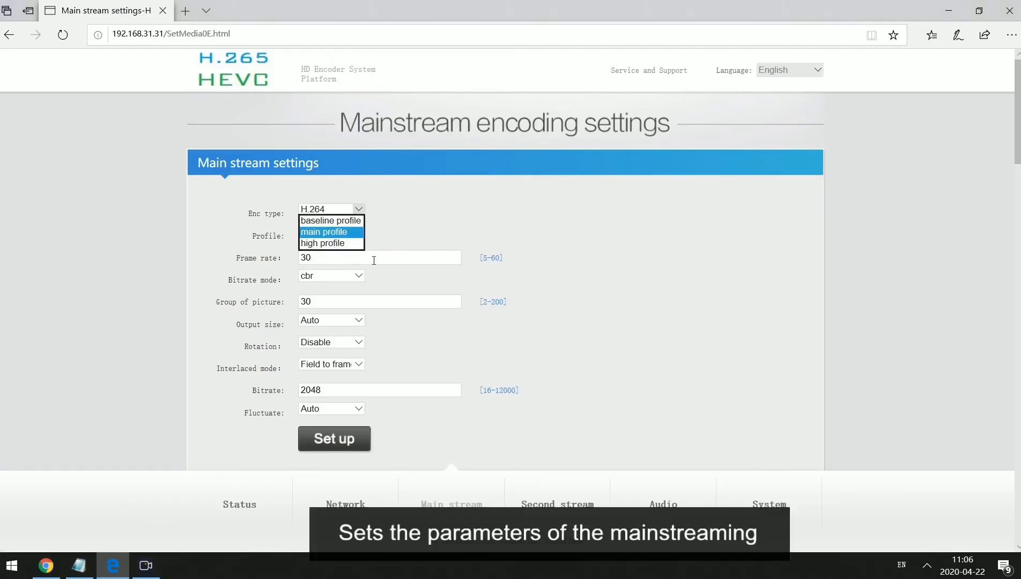
pyautogui.click(324, 231)
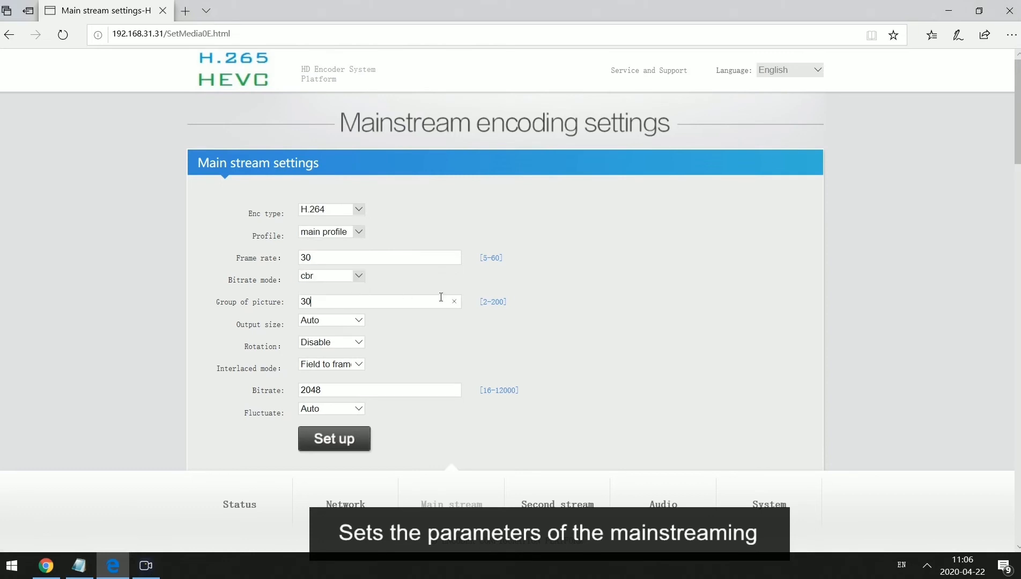
pyautogui.click(330, 320)
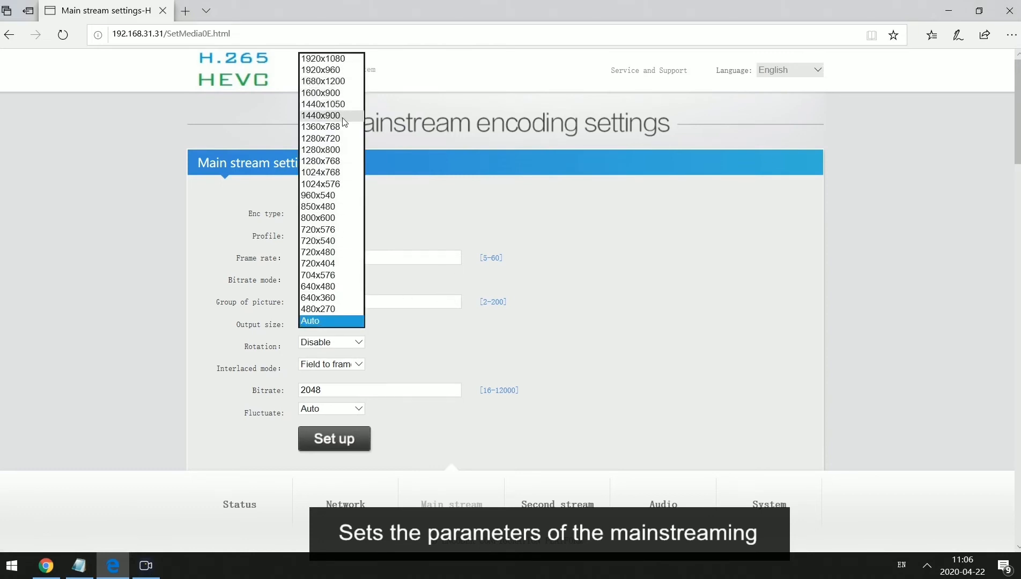
pyautogui.click(321, 138)
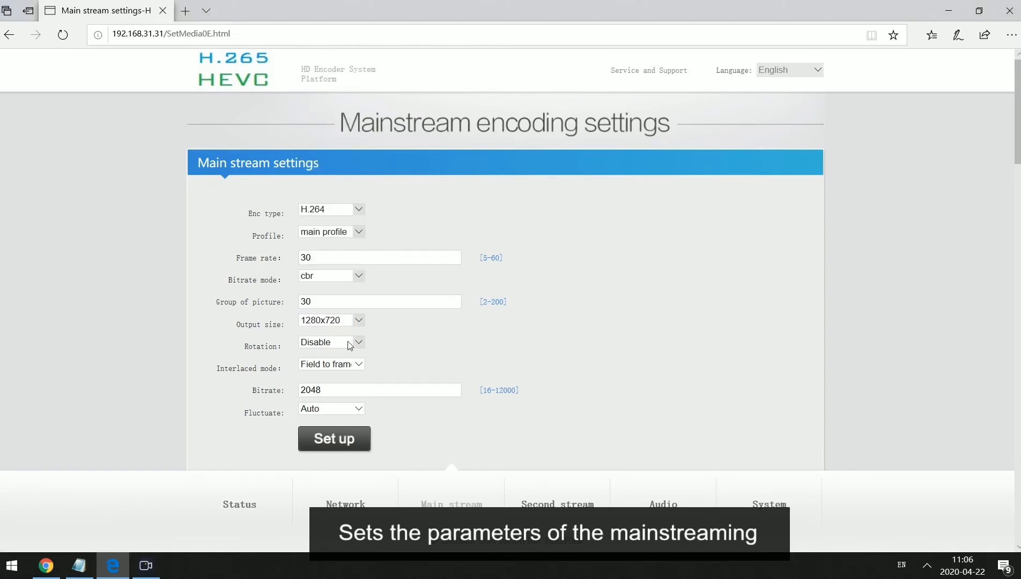
pyautogui.moveTo(408, 381)
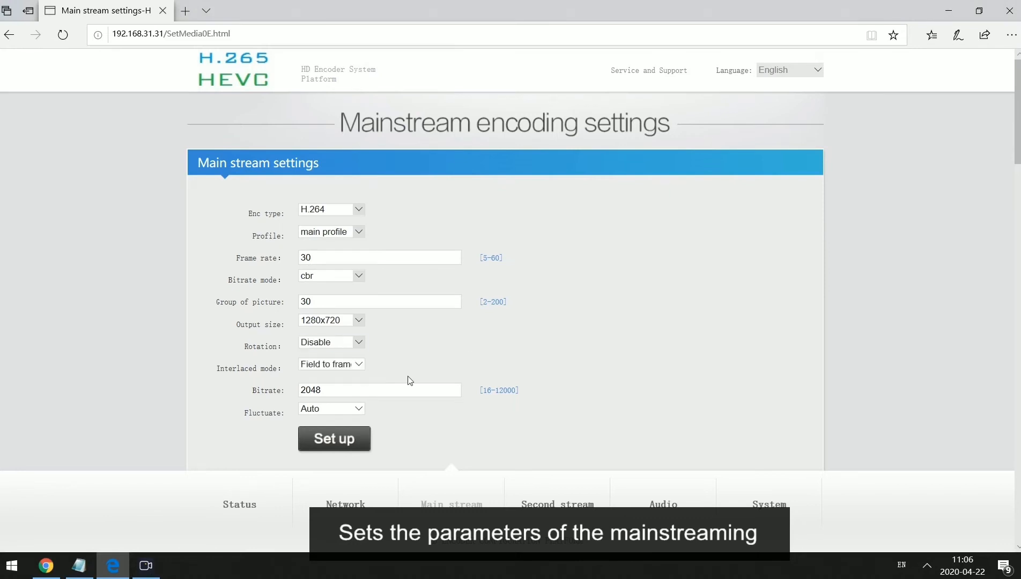
# - Set interlaced mode to Both and bitrate 900, then apply the encoding settings
pyautogui.click(330, 364)
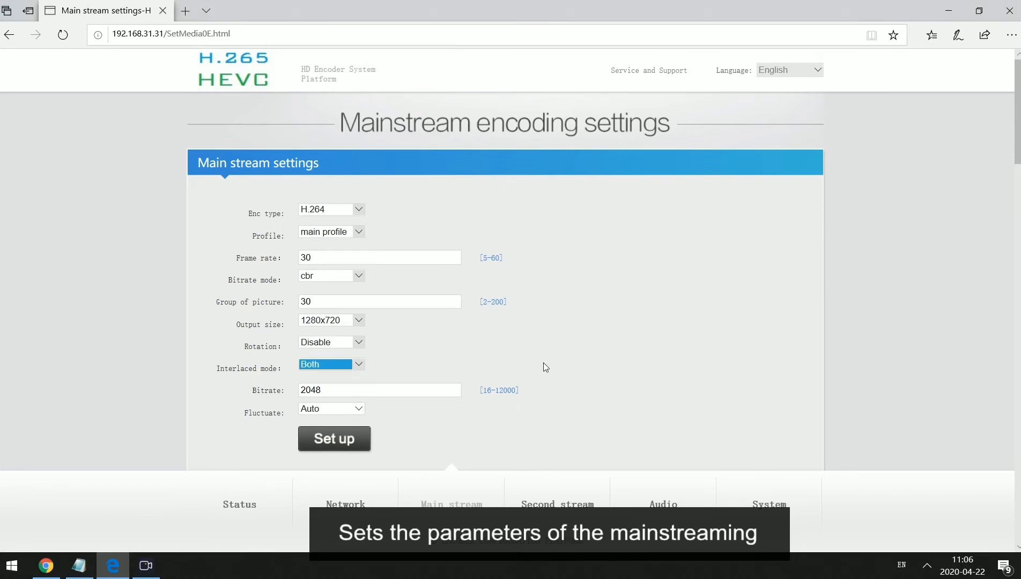
pyautogui.tripleClick(377, 389)
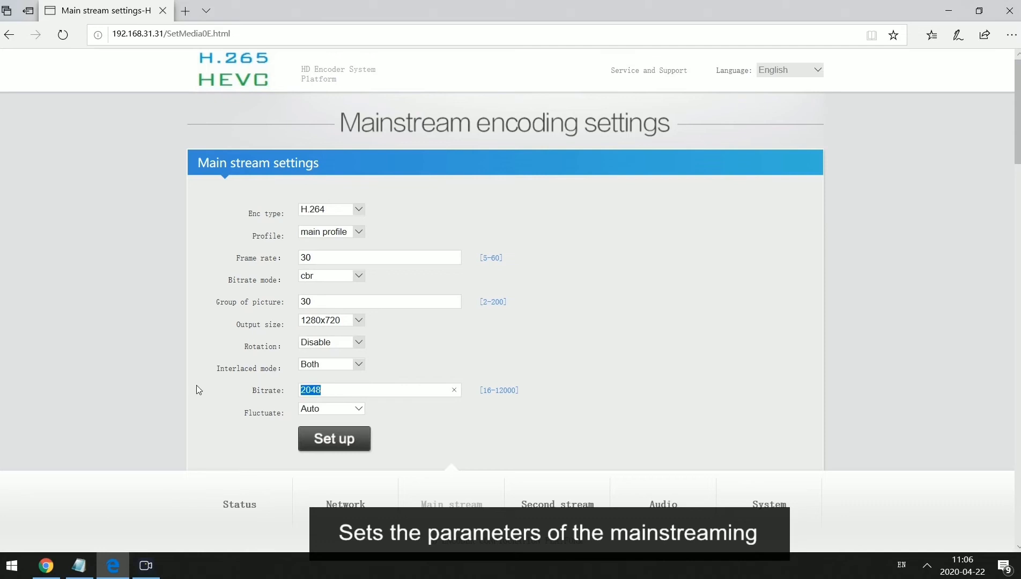
pyautogui.write('900')
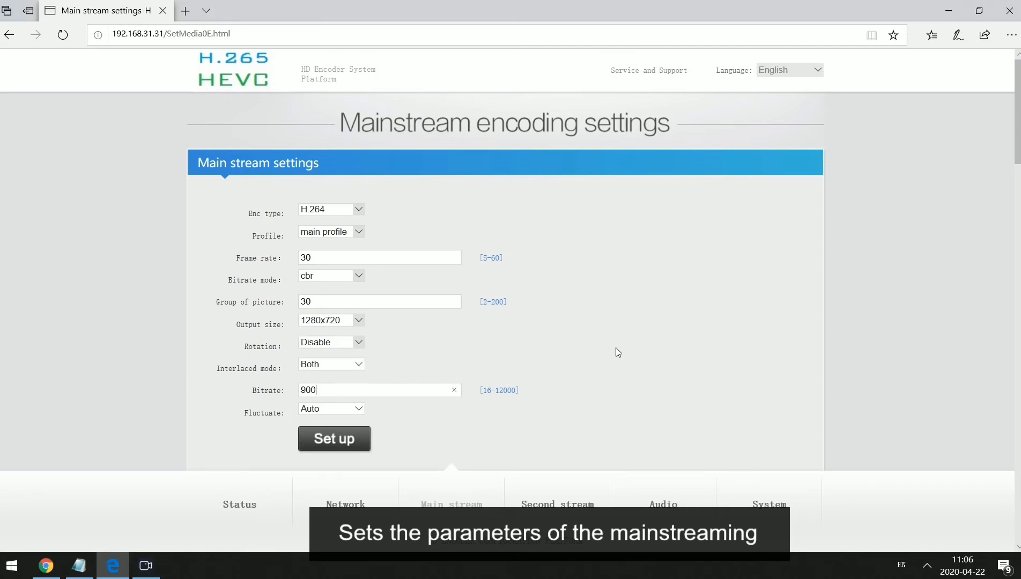
pyautogui.click(334, 439)
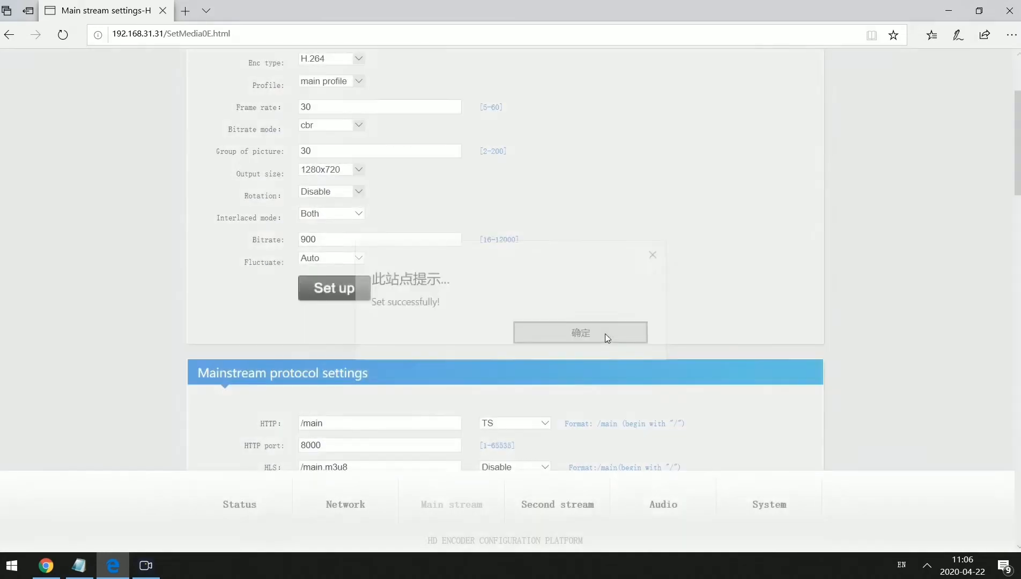
# - Enable RTMP pushing with video and audio and switch the RTMP mode to rtmps
pyautogui.click(579, 332)
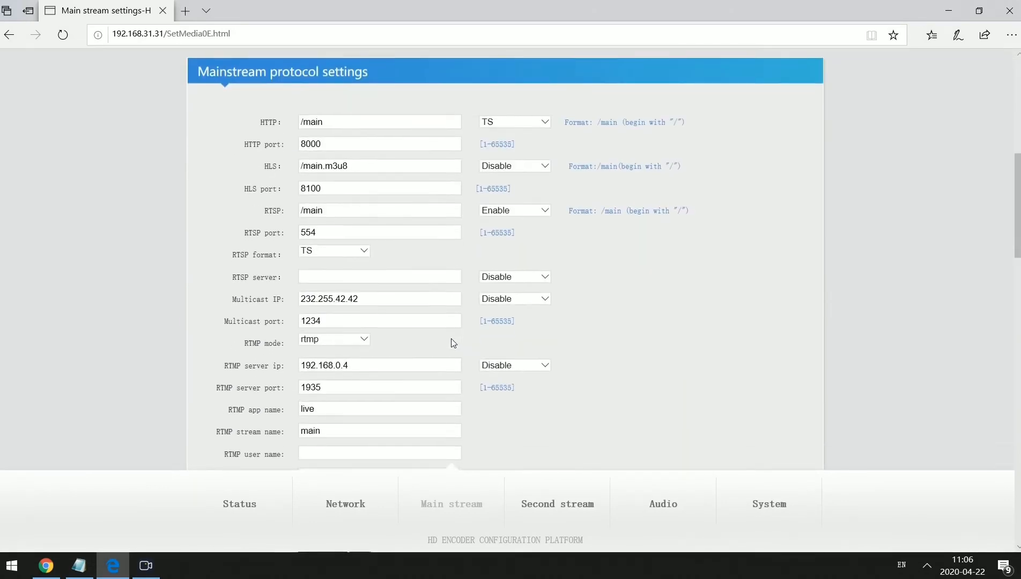
pyautogui.scroll(-3)
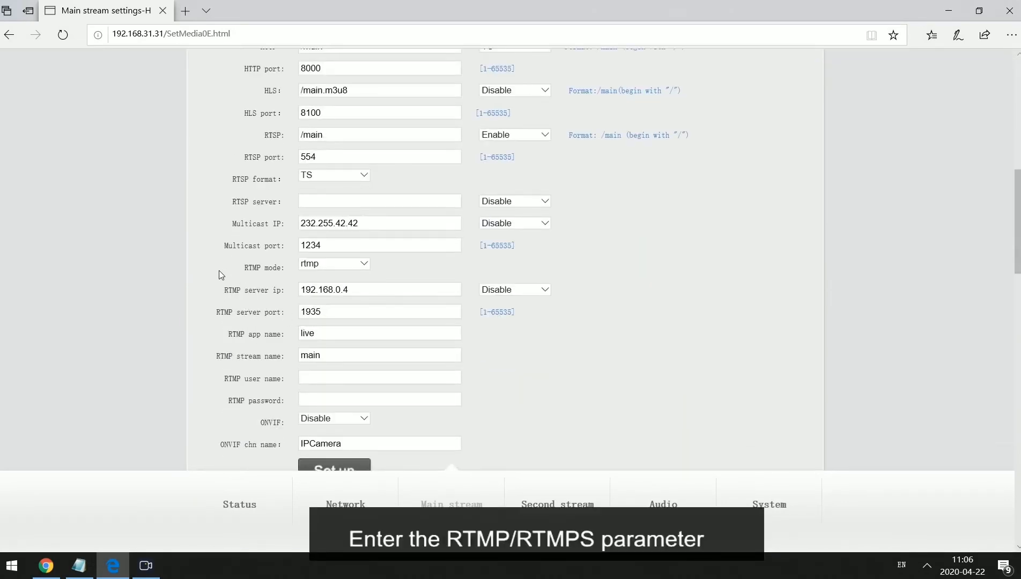
pyautogui.moveTo(187, 351)
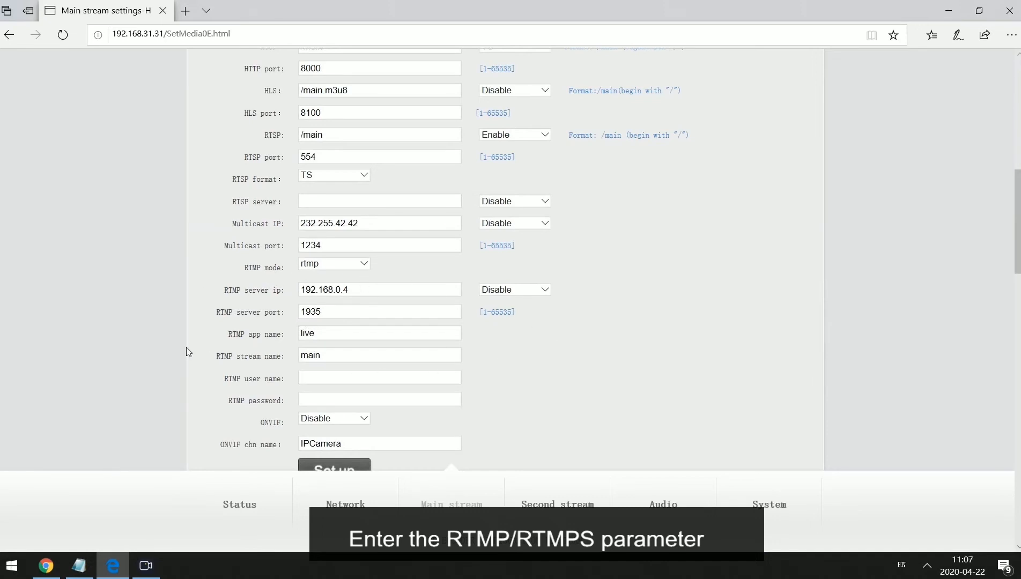
pyautogui.moveTo(528, 300)
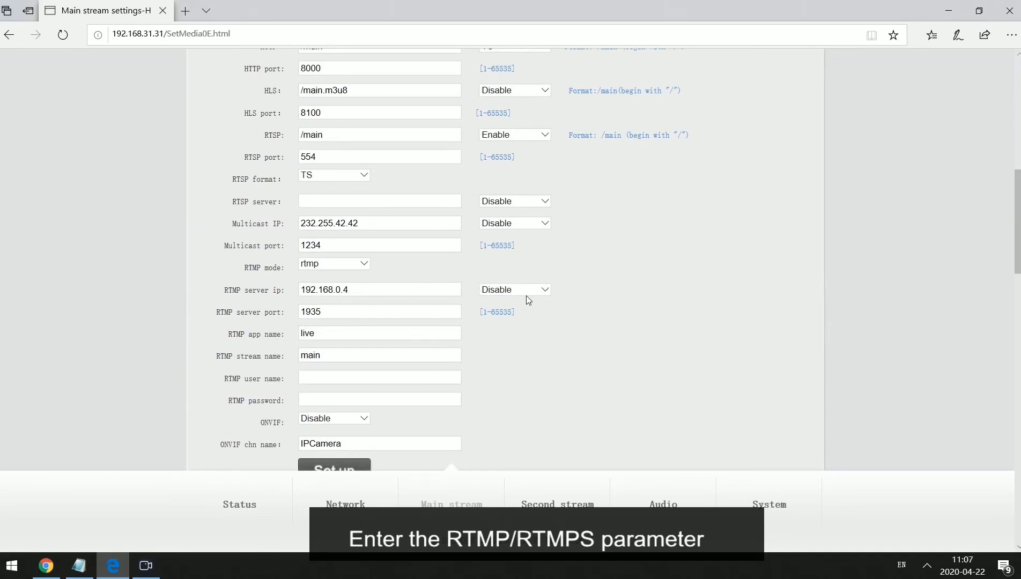
pyautogui.click(514, 289)
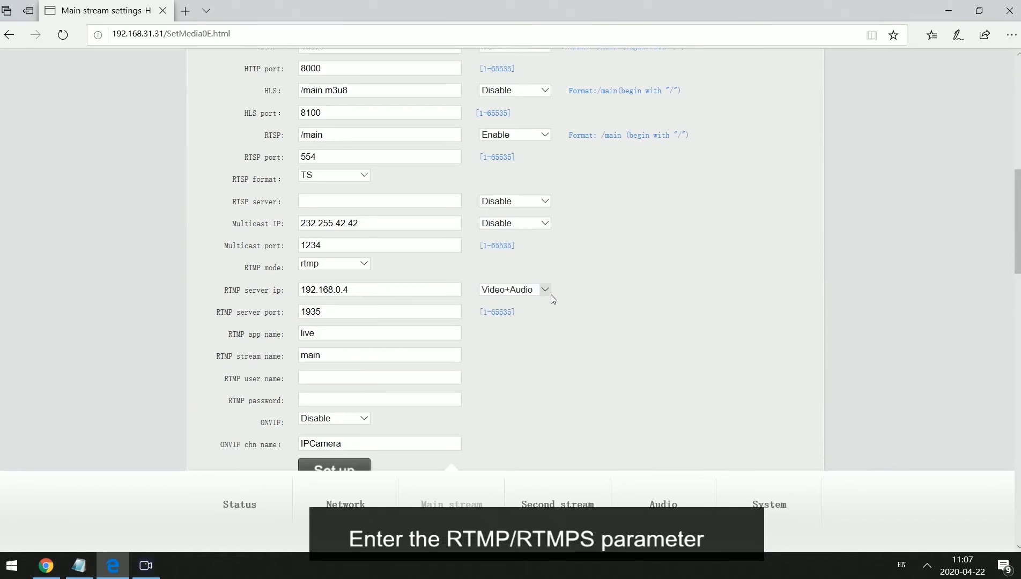
pyautogui.click(334, 264)
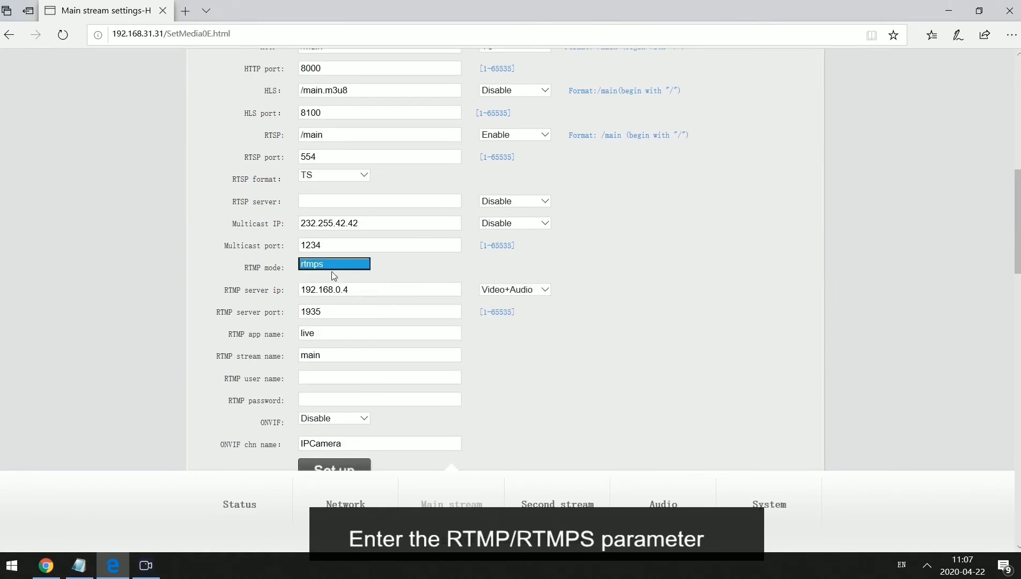
pyautogui.click(332, 263)
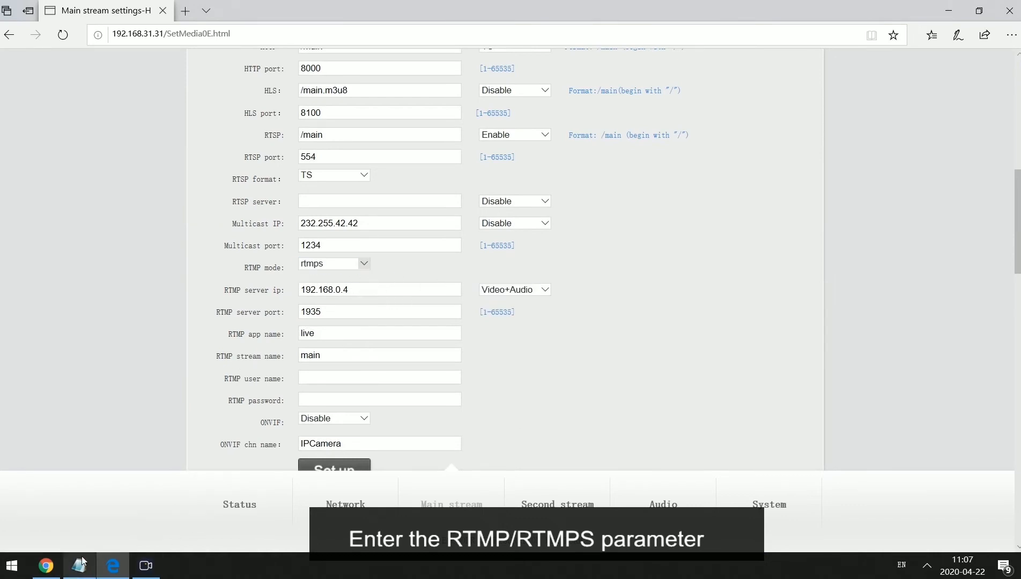
# - Enter server live-api-s.facebook.com and server port 443 for the RTMP push
pyautogui.click(79, 565)
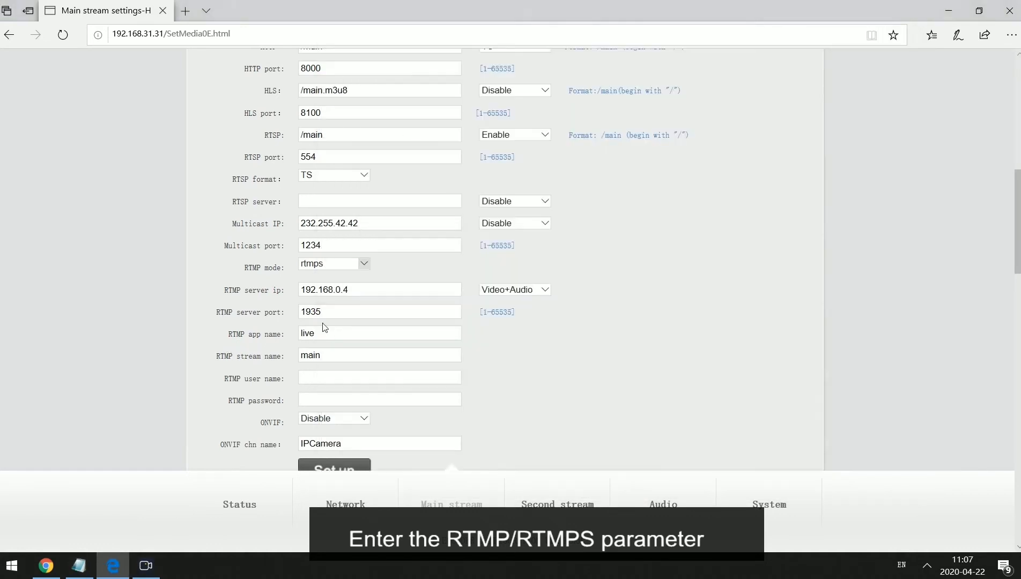
pyautogui.write('live-api-s.facebook.com')
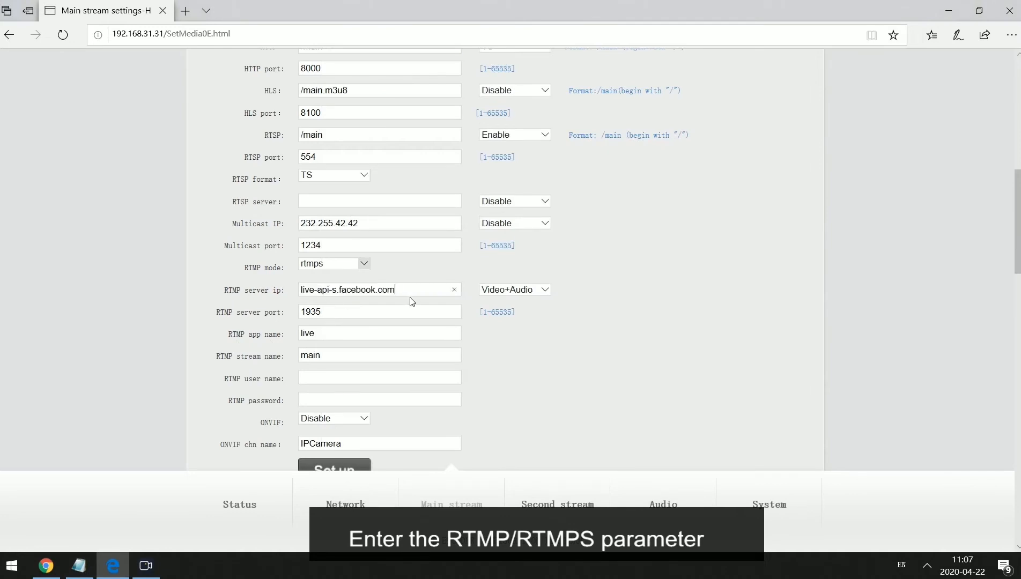
pyautogui.click(79, 565)
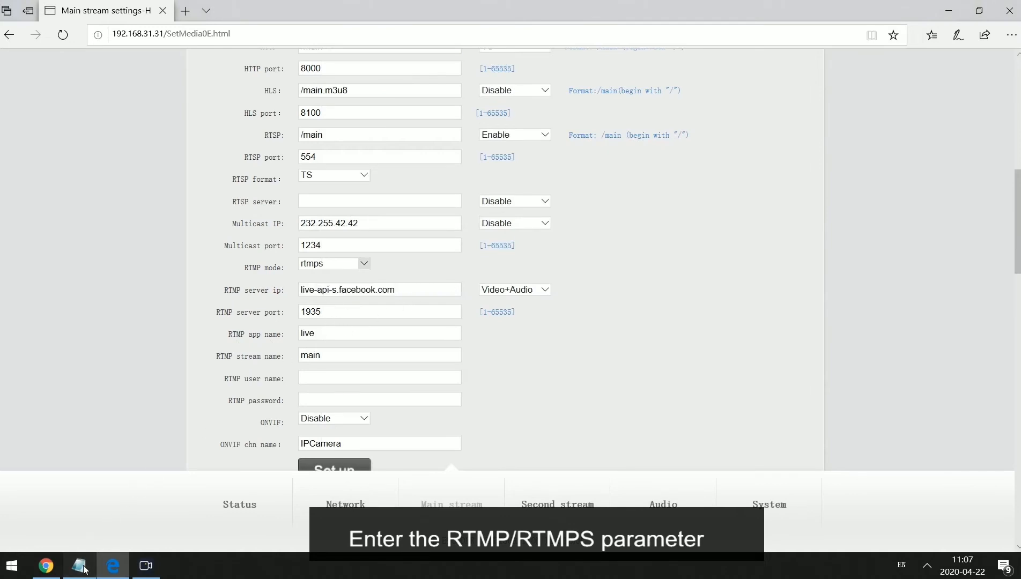
pyautogui.click(79, 565)
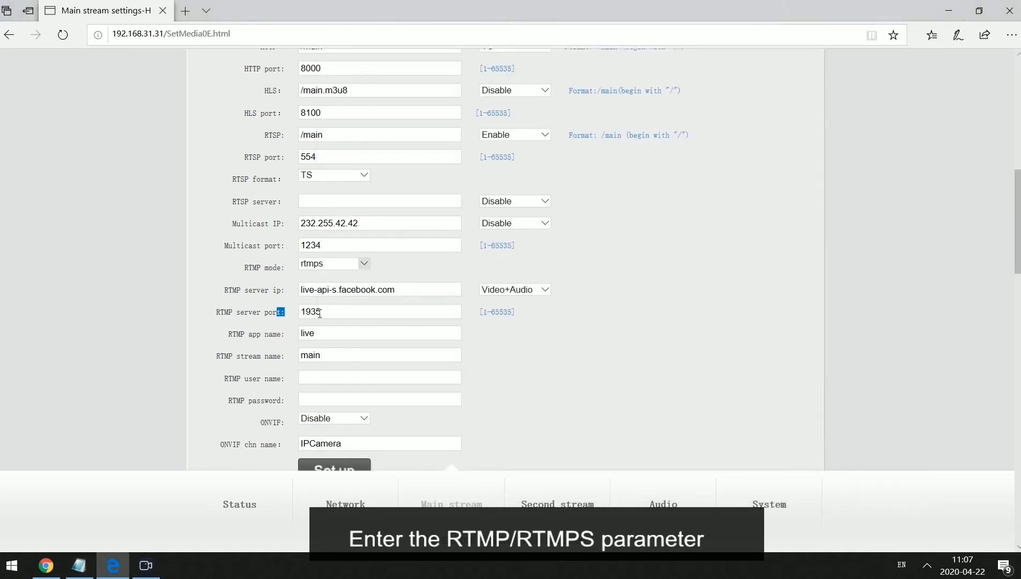
pyautogui.write('443')
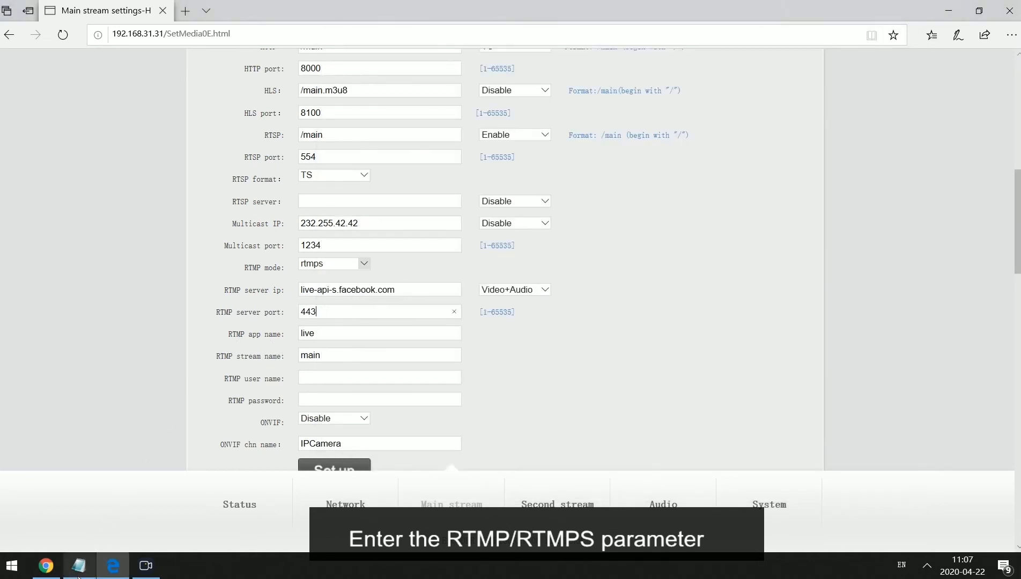
# - Carry 'rtmp' and the Facebook stream key from Notepad into app and stream name, and save
pyautogui.click(78, 565)
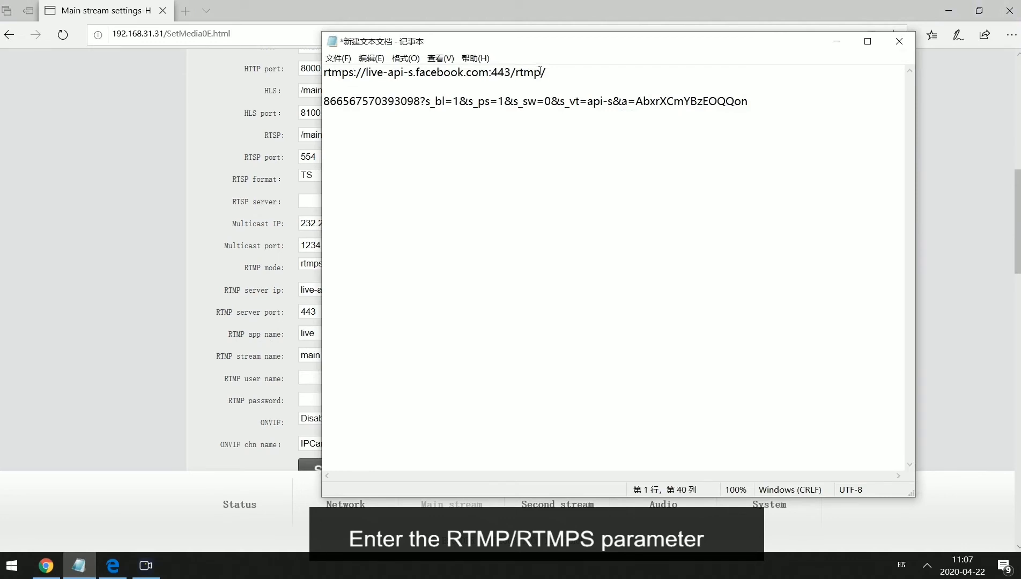
pyautogui.doubleClick(528, 72)
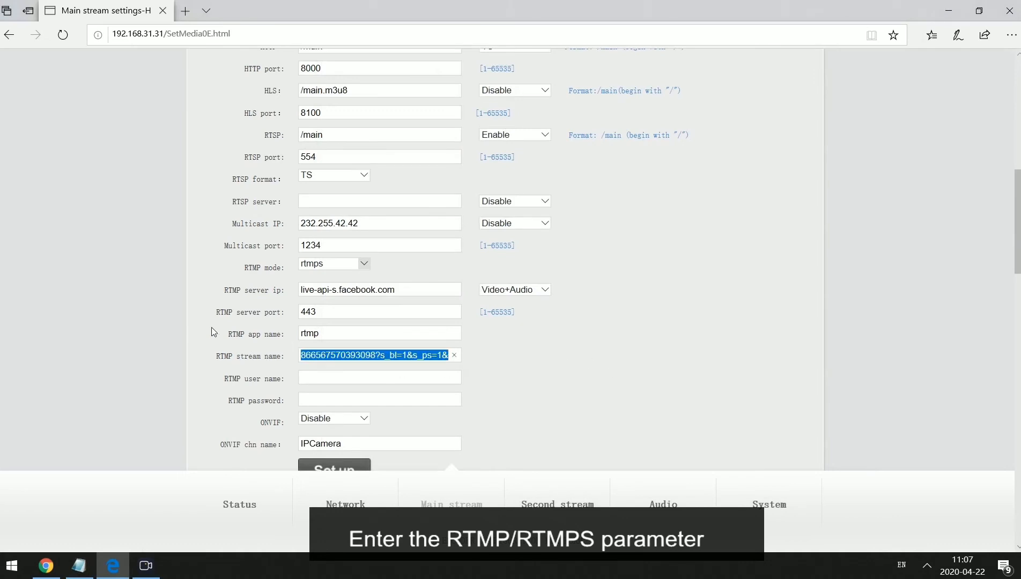
pyautogui.scroll(-3)
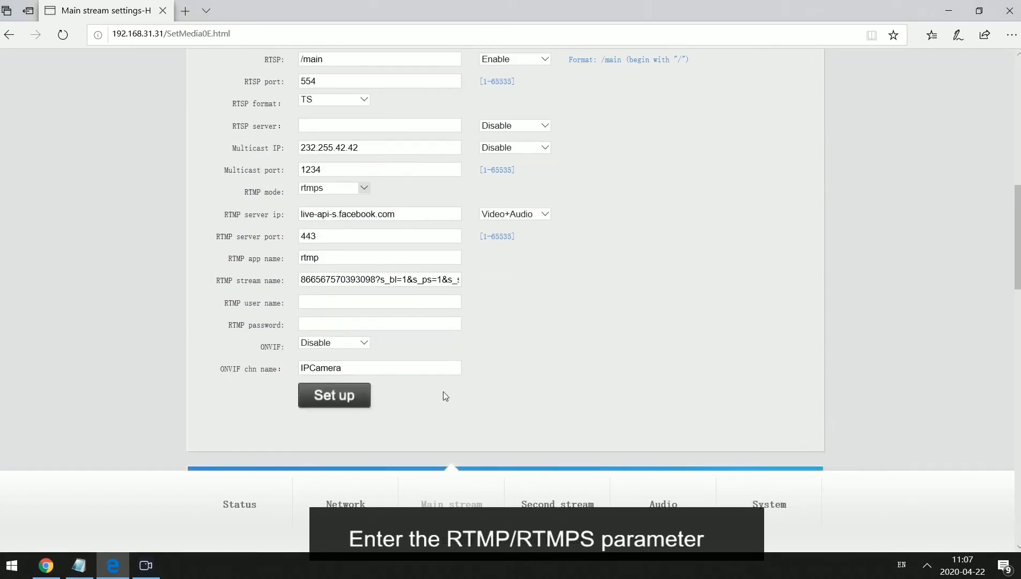
pyautogui.click(334, 396)
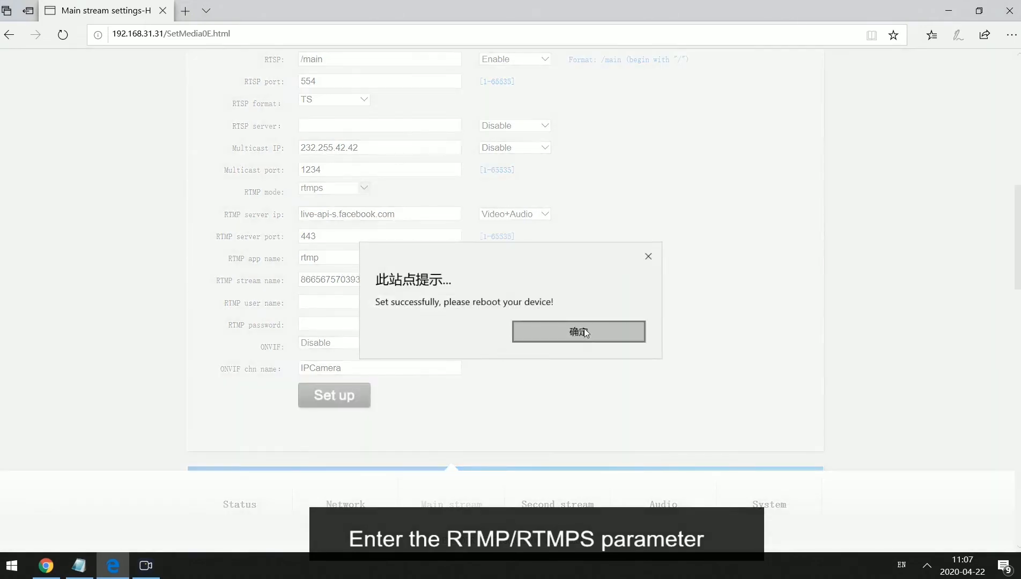
pyautogui.click(578, 331)
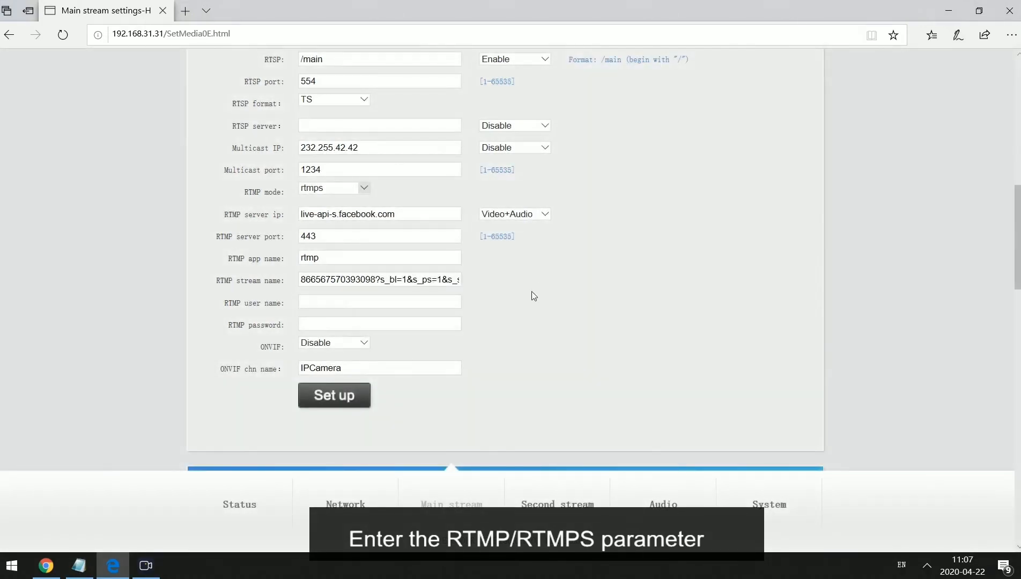
# - Reboot the encoder from System, then reload the Status page until input and main stream status load
pyautogui.click(768, 504)
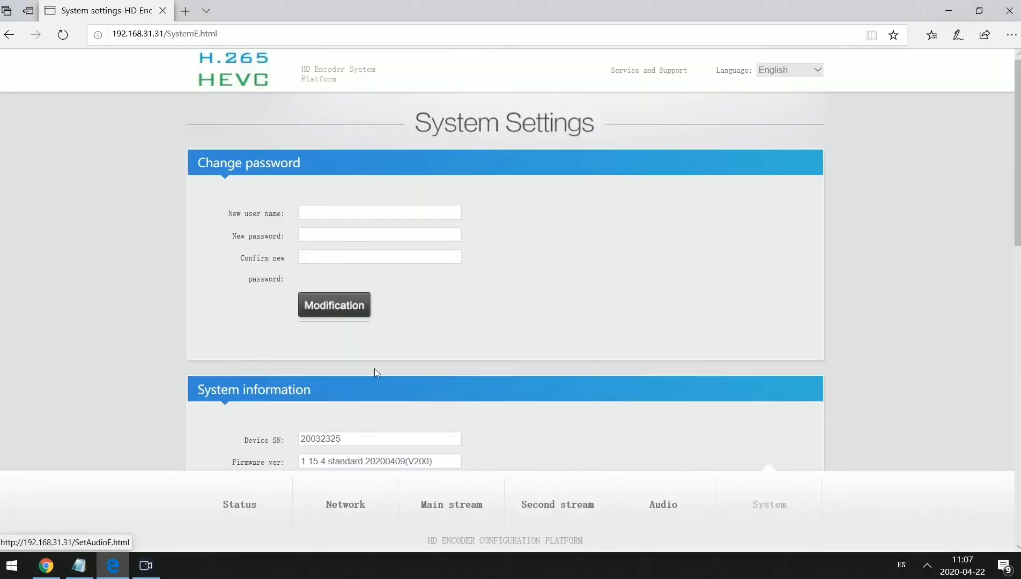
pyautogui.scroll(-3)
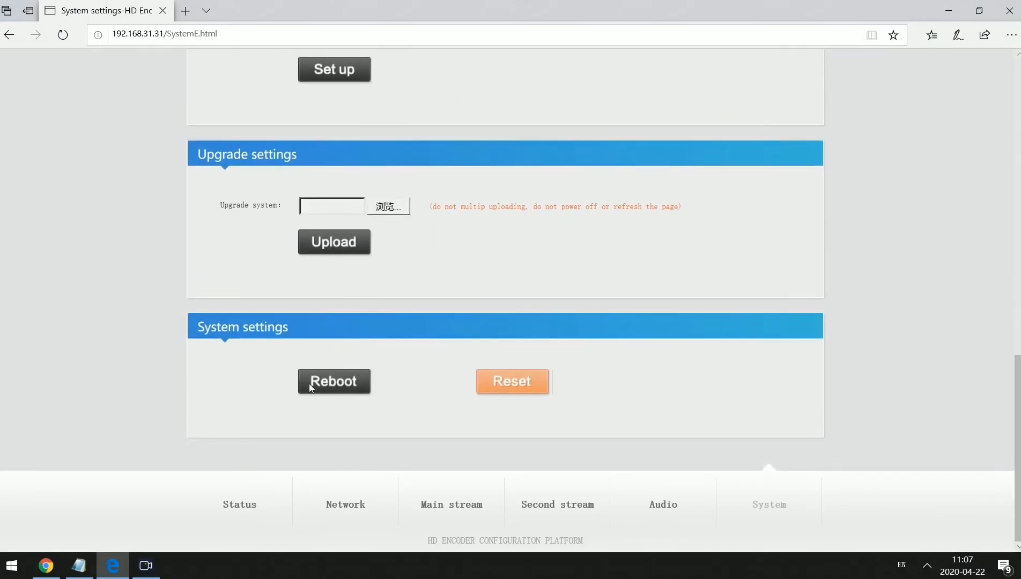
pyautogui.moveTo(708, 324)
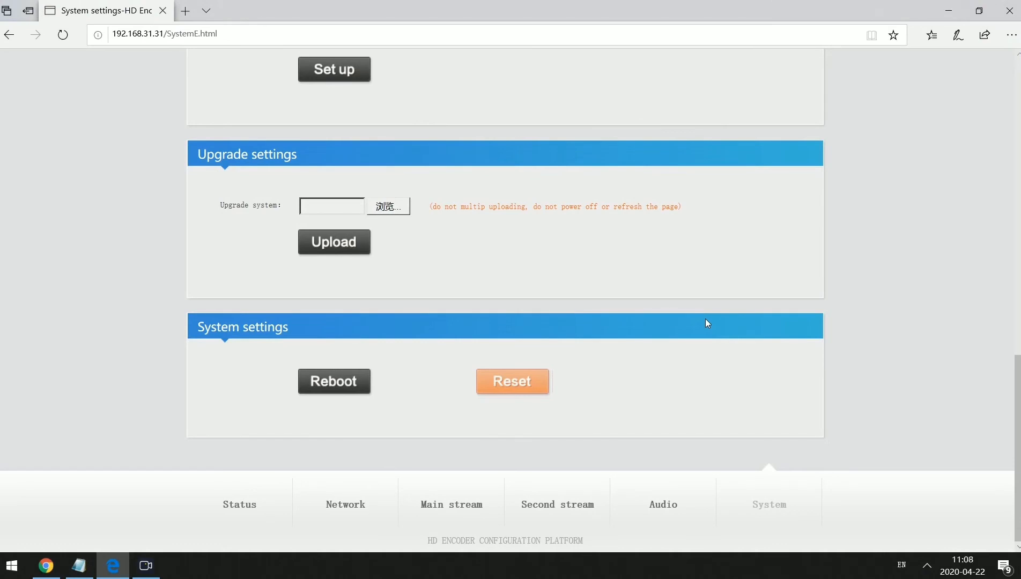
pyautogui.moveTo(239, 504)
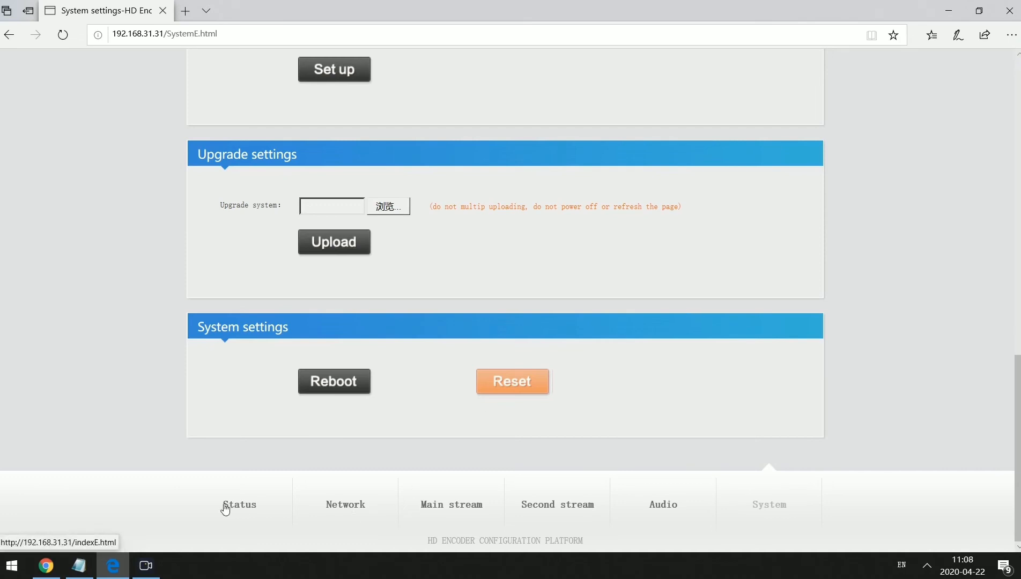
pyautogui.click(239, 504)
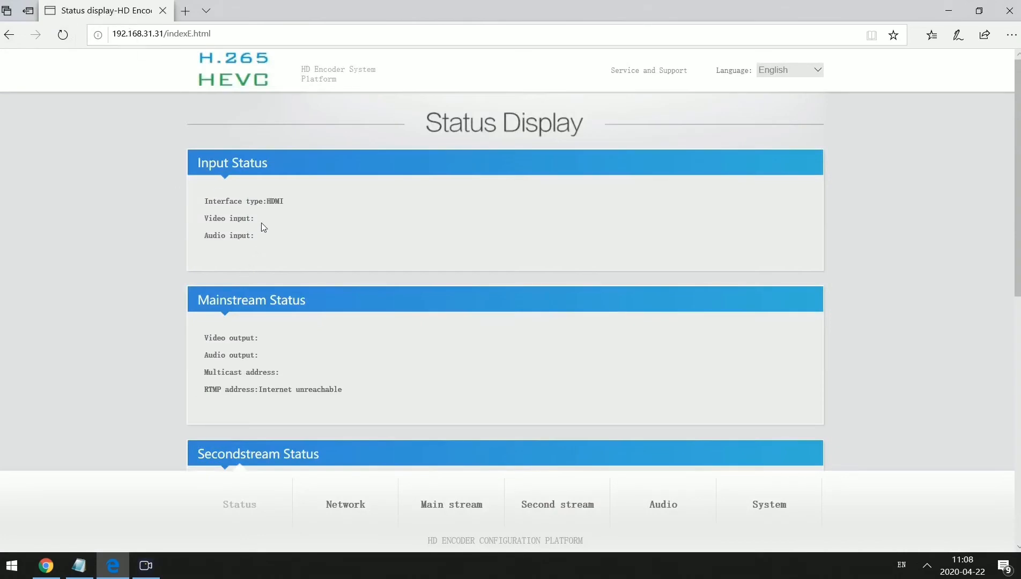
pyautogui.click(62, 34)
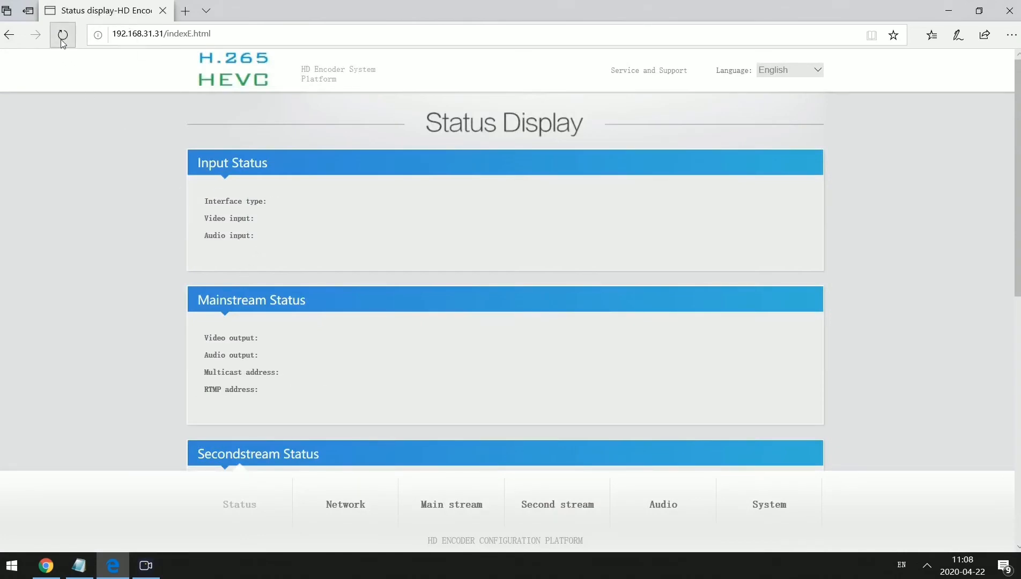
pyautogui.click(62, 35)
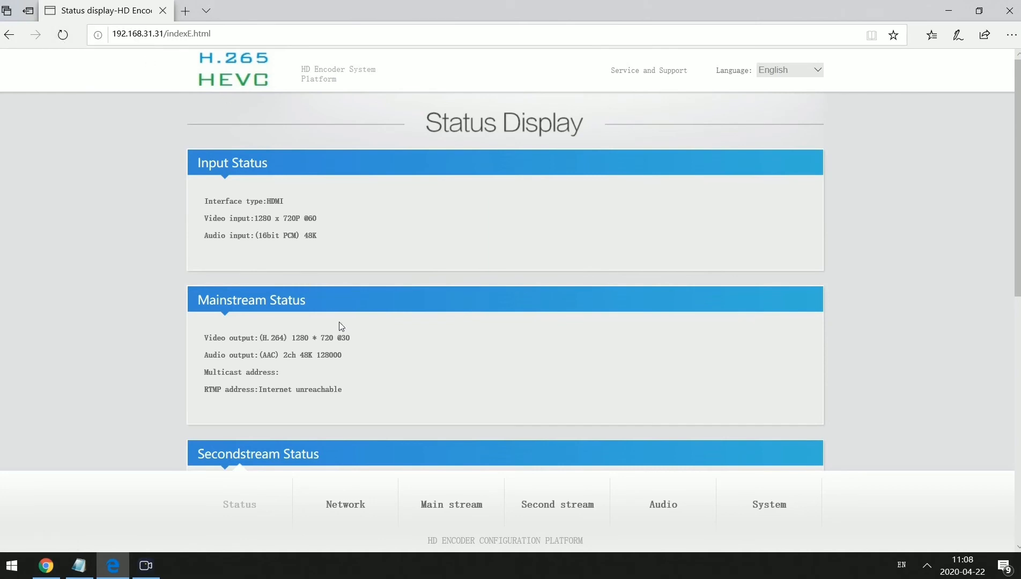
pyautogui.moveTo(469, 511)
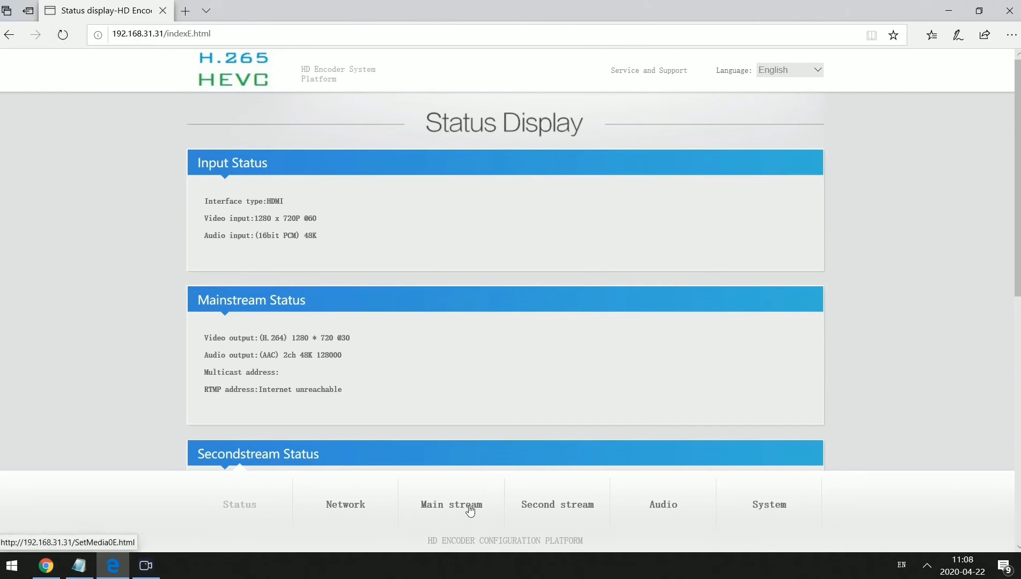
# - Recheck the saved RTMPS push fields on the main stream settings page
pyautogui.click(450, 504)
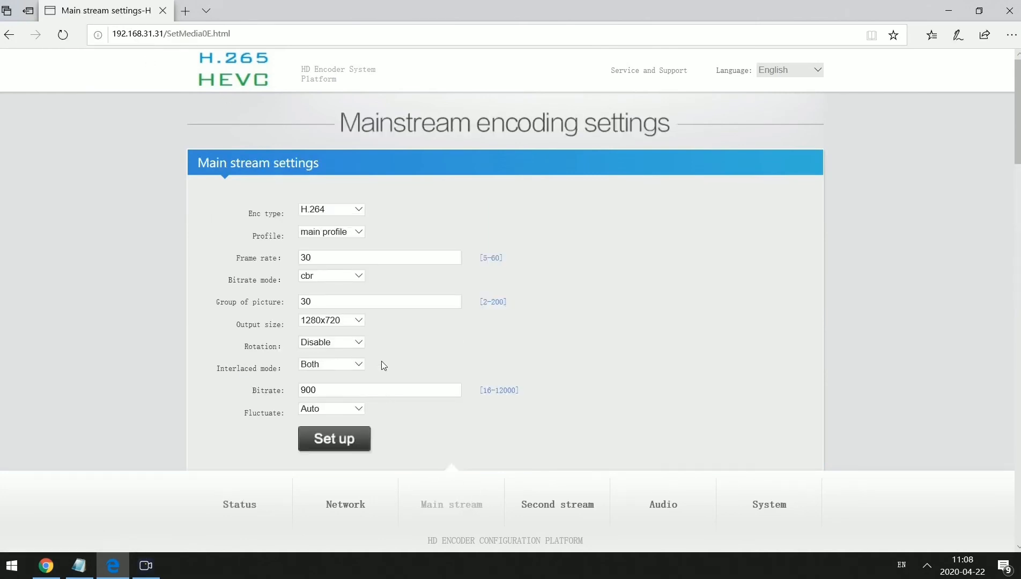
pyautogui.scroll(-3)
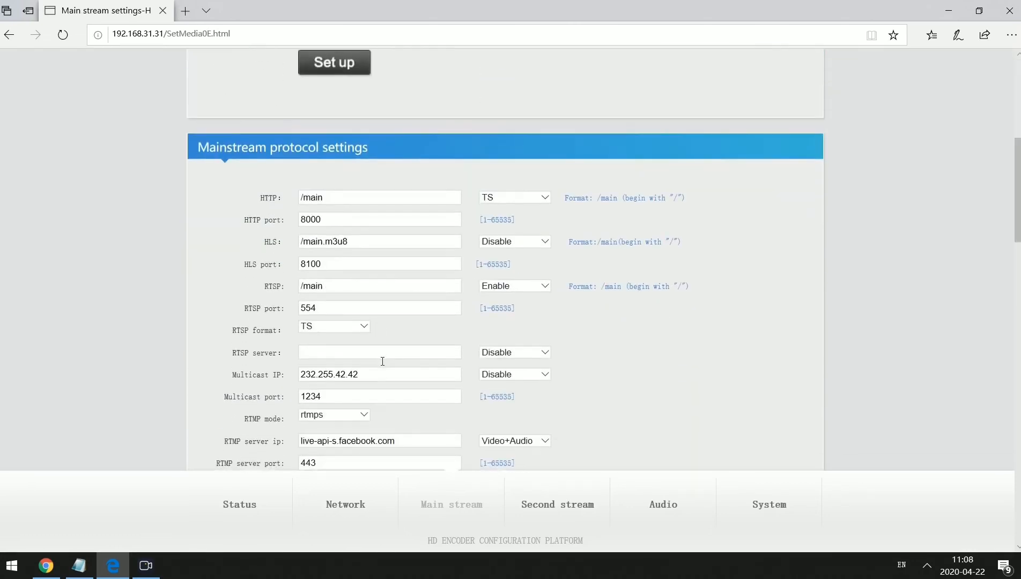
pyautogui.scroll(-3)
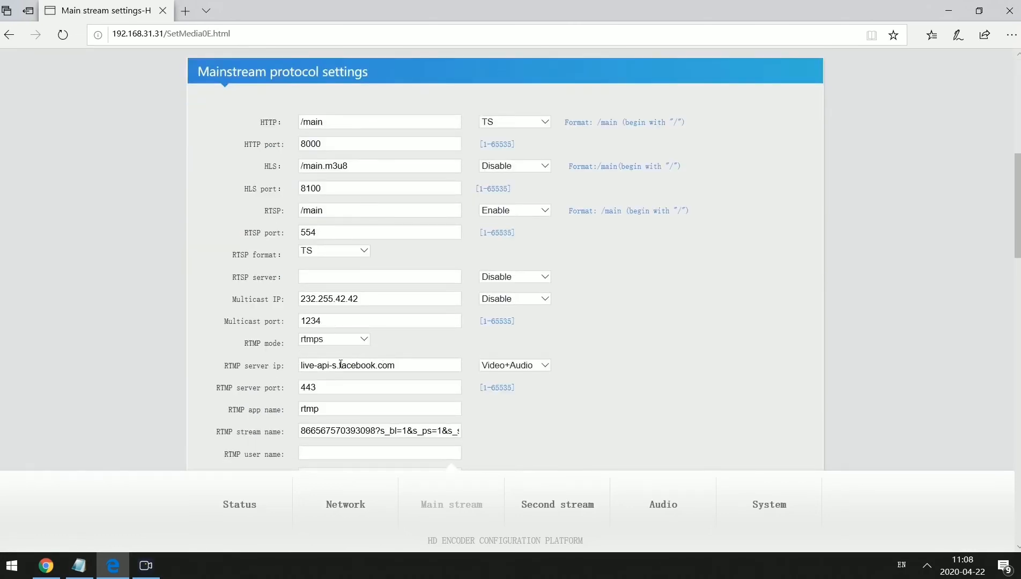
pyautogui.scroll(-3)
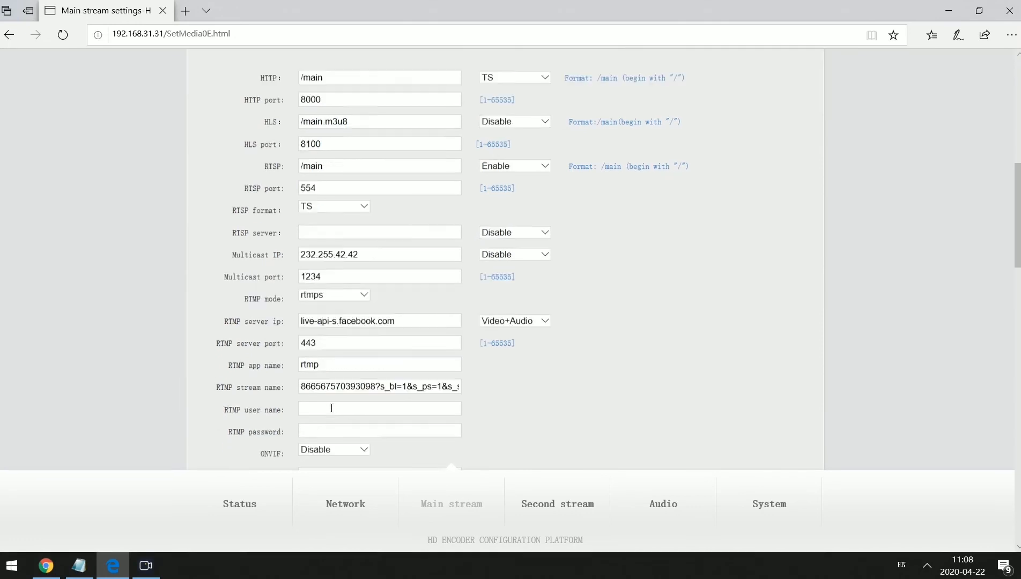
# - Mark the Internet-unreachable RTMP address on Status, then go to Network settings to review DNS
pyautogui.click(239, 504)
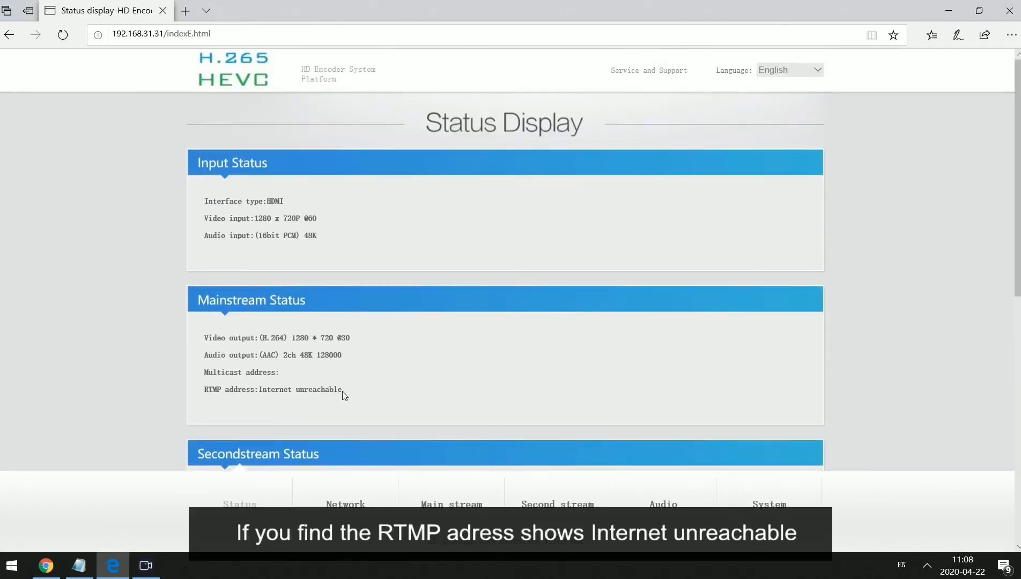
pyautogui.doubleClick(273, 389)
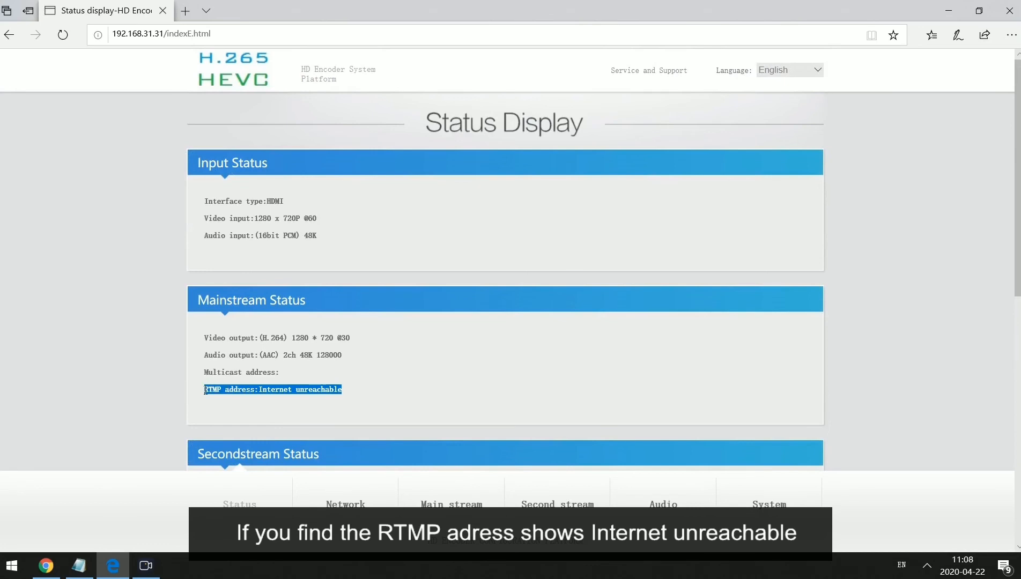
pyautogui.scroll(-3)
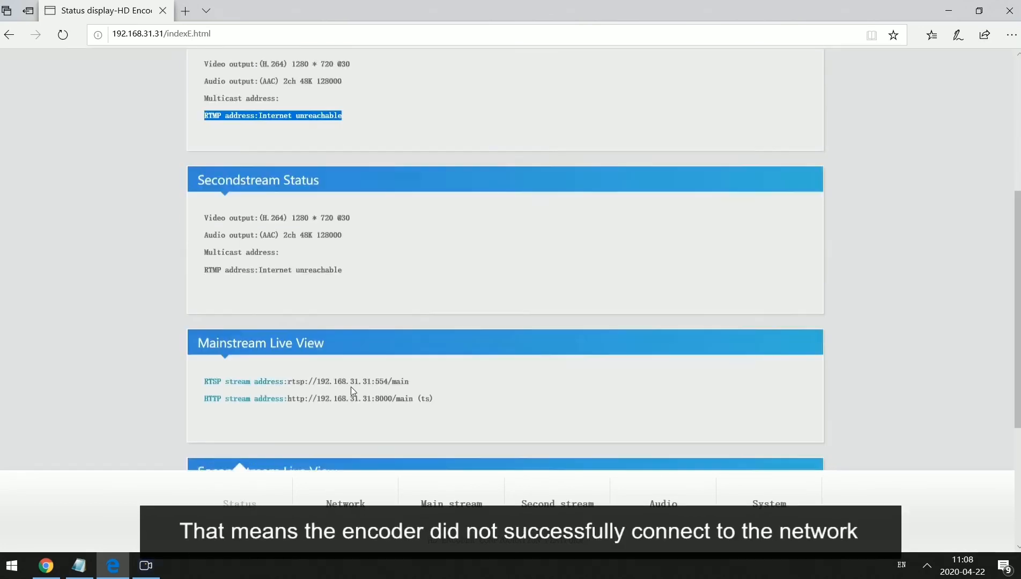
pyautogui.scroll(3)
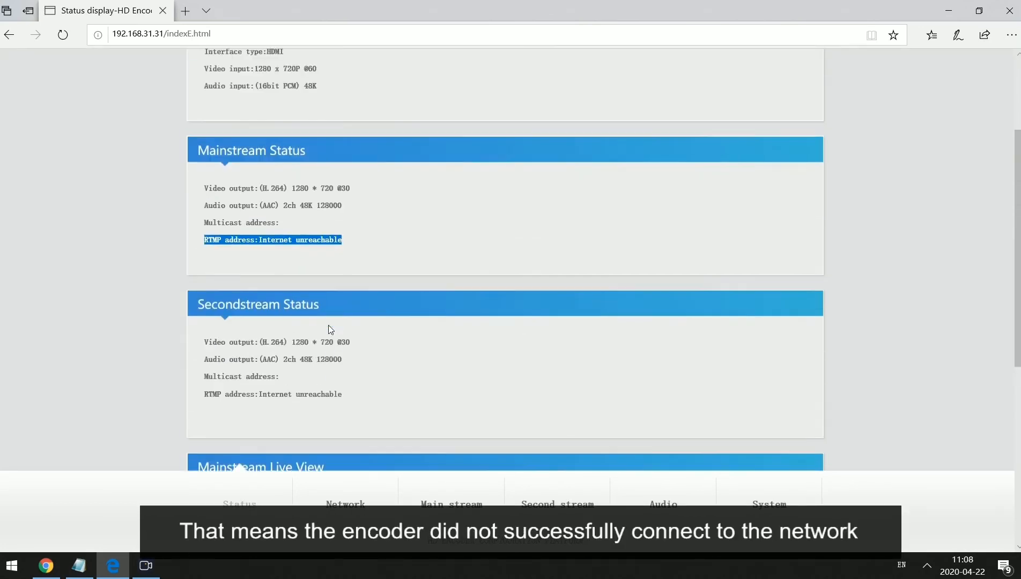
pyautogui.click(346, 504)
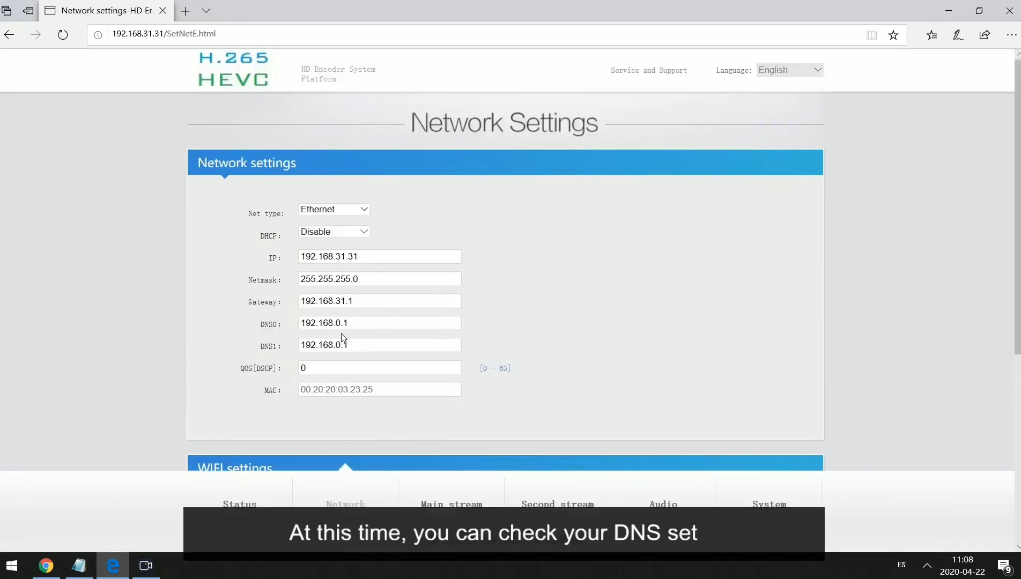